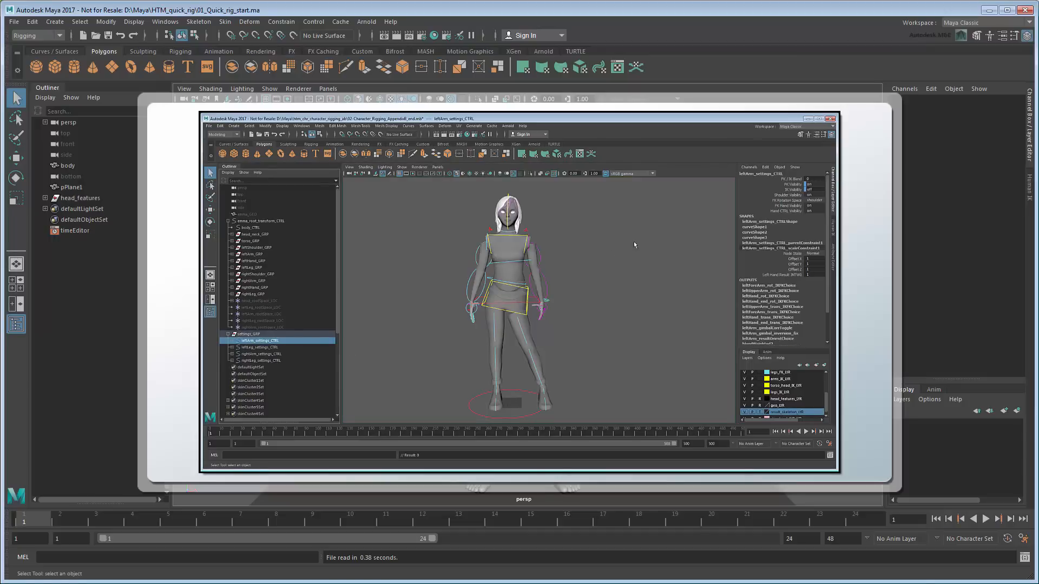
# Step: Auto-Rig the body mesh with Quick Rig, creating a QuickRigCharacter skeleton and control rig
pyautogui.click(260, 354)
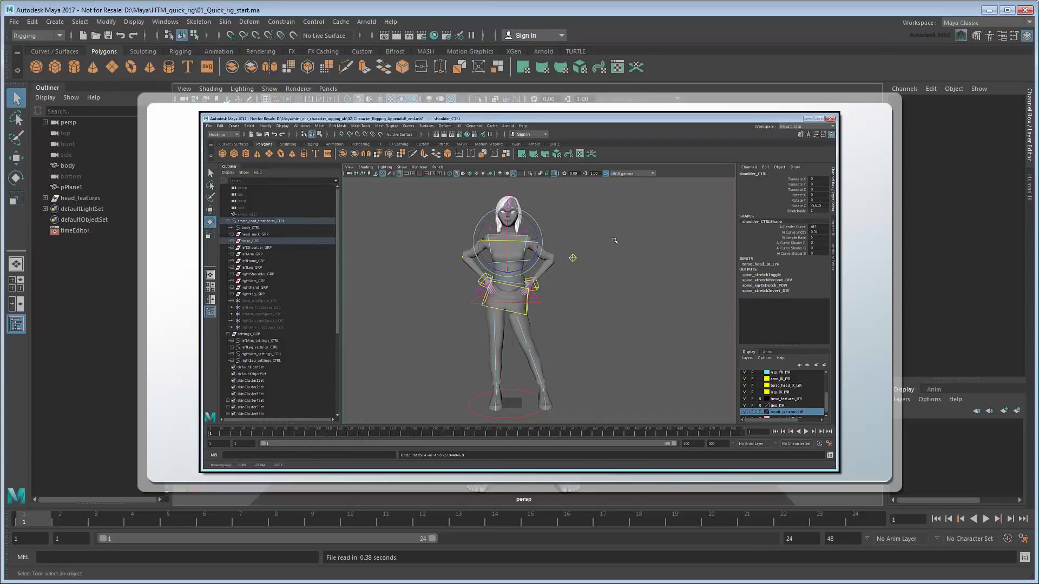
pyautogui.click(507, 218)
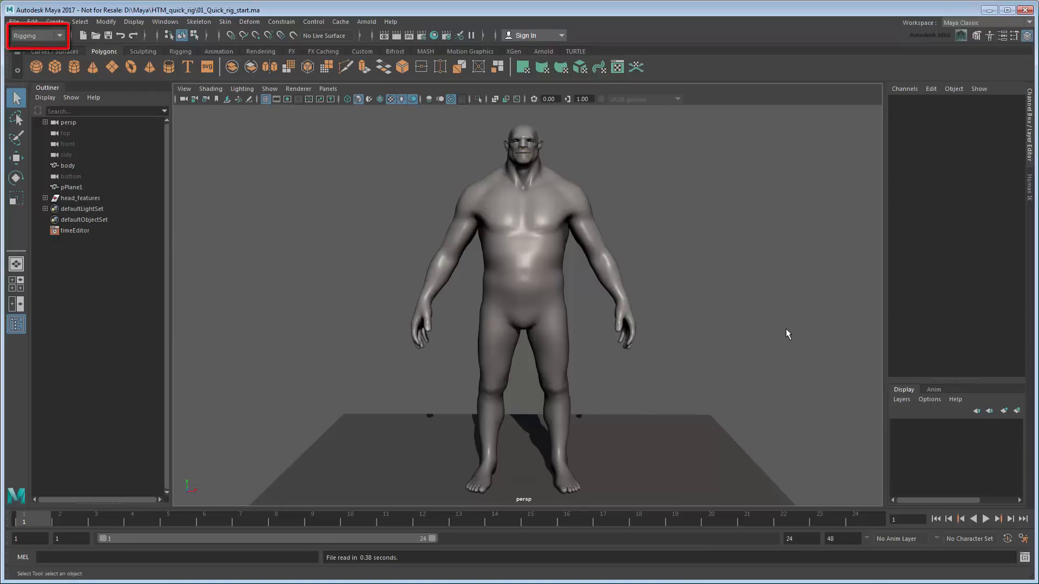
pyautogui.click(199, 22)
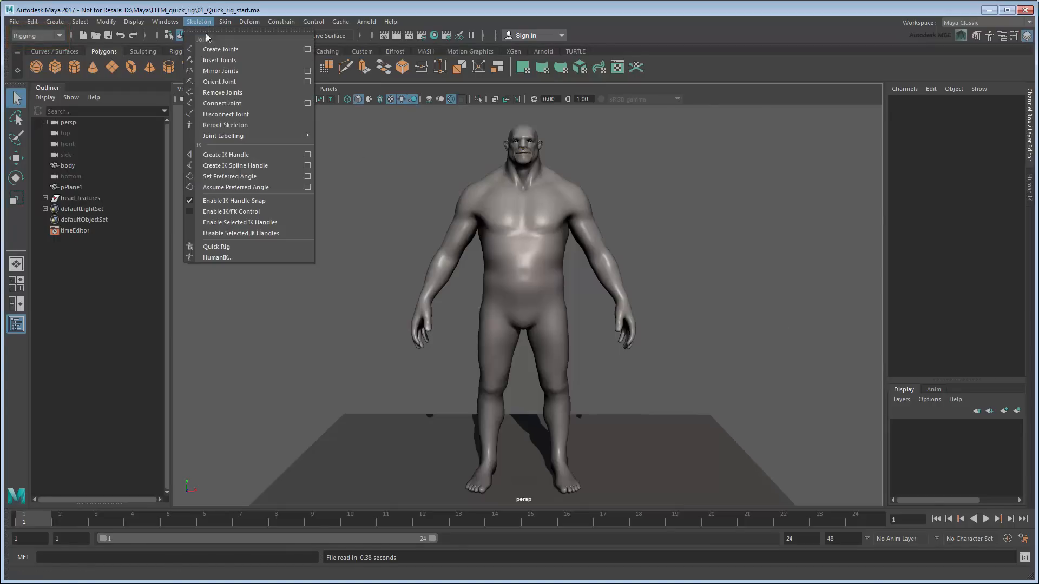
pyautogui.click(217, 247)
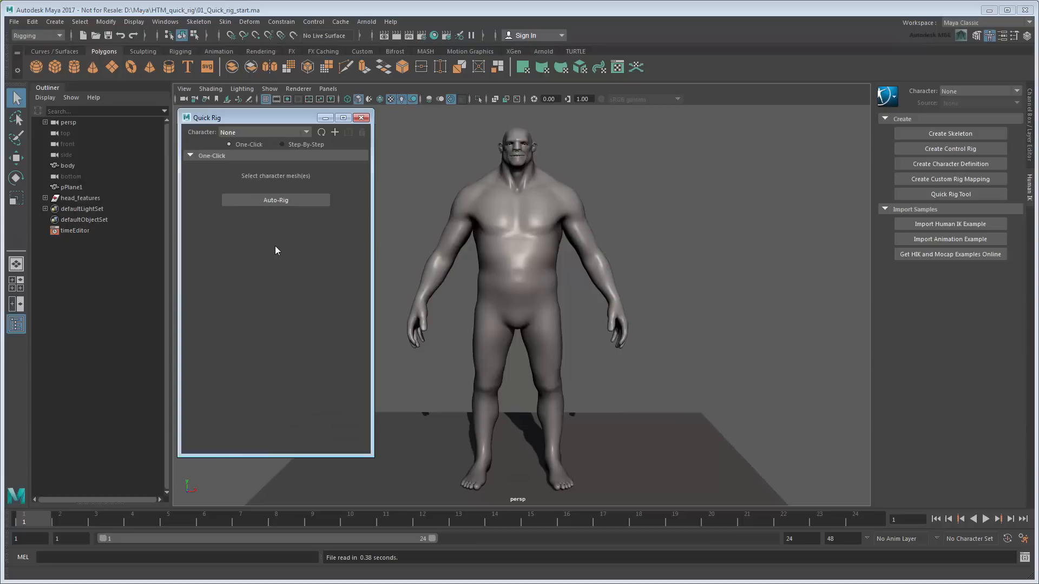
pyautogui.click(517, 265)
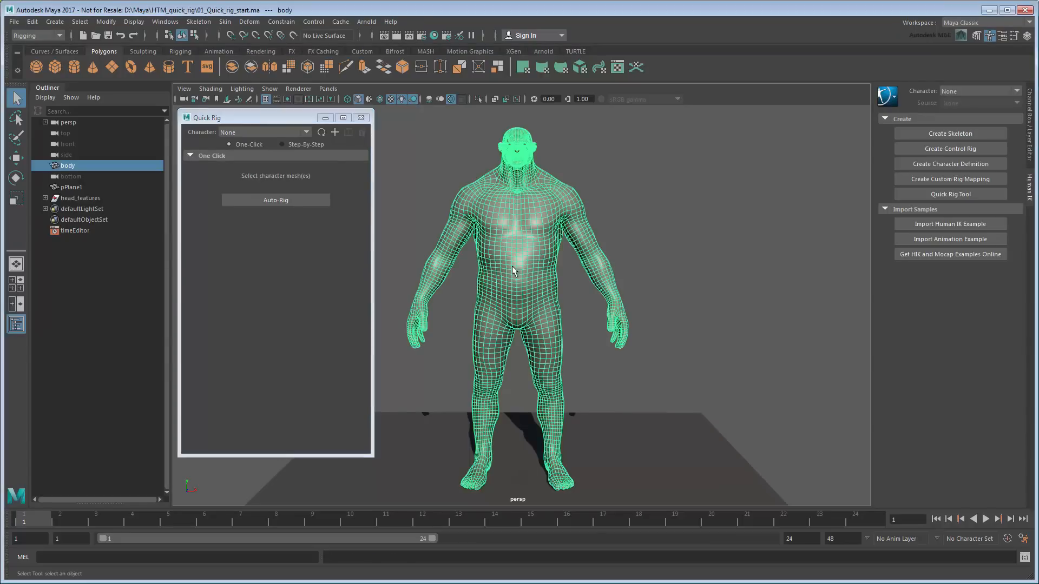
pyautogui.click(275, 201)
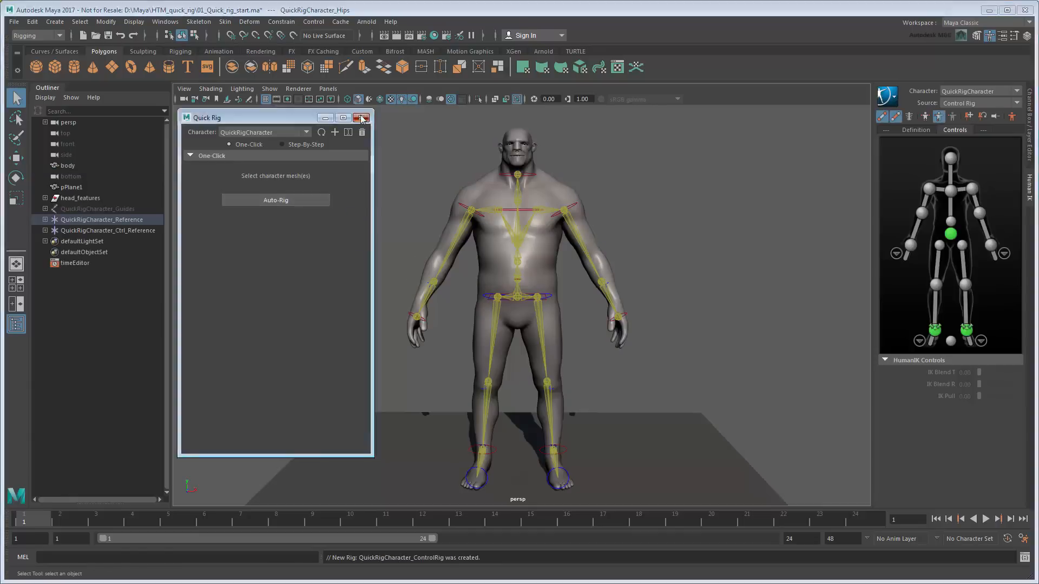
# Step: Raise and bend the left arm using the wrist and shoulder effectors, then view the pose
pyautogui.click(362, 116)
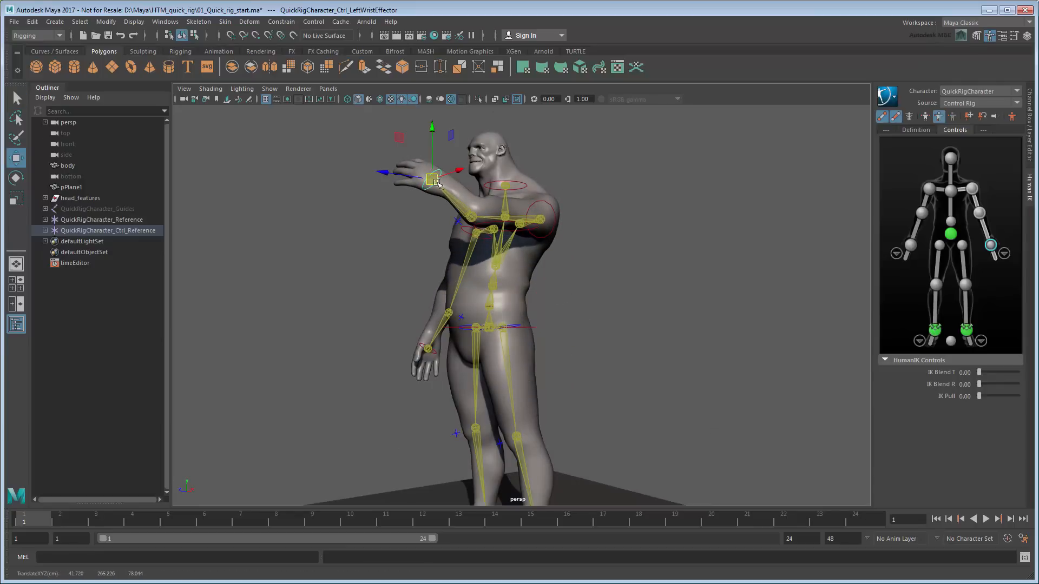
pyautogui.click(542, 216)
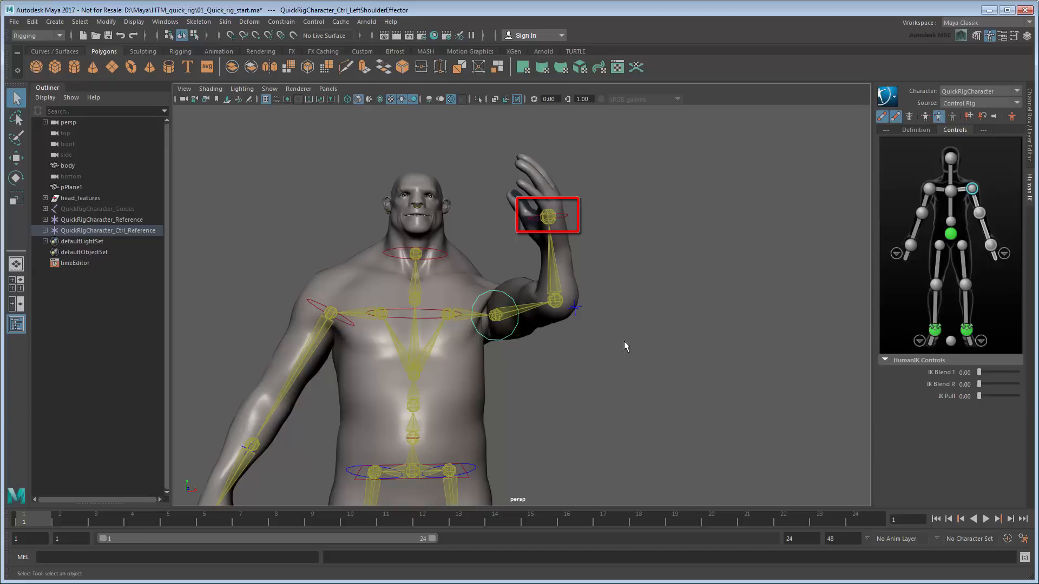
pyautogui.click(546, 214)
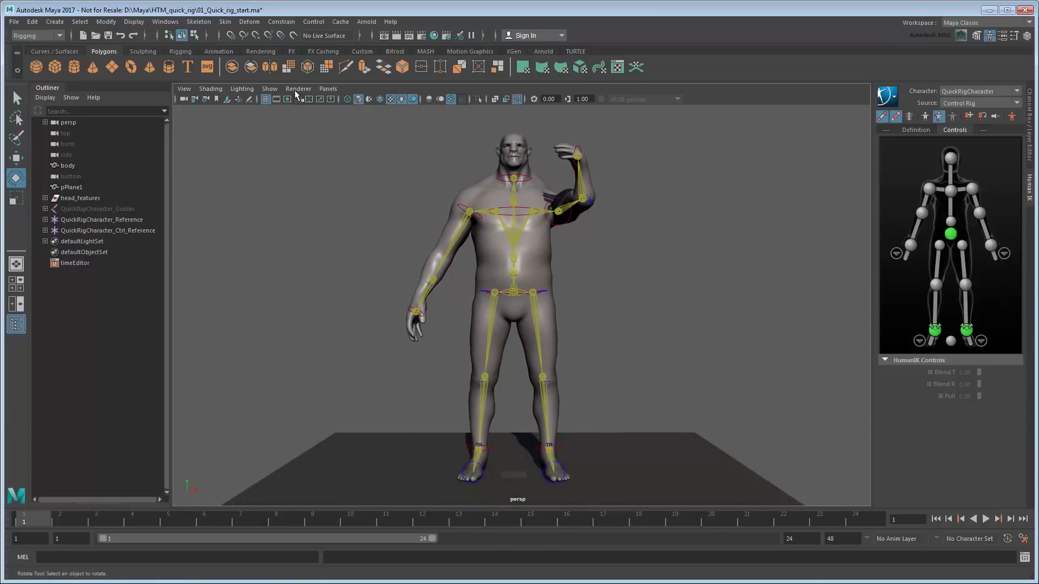
# Step: Delete the existing QuickRigCharacter (skin, rig, skeleton, guides) and create a new empty one
pyautogui.click(199, 22)
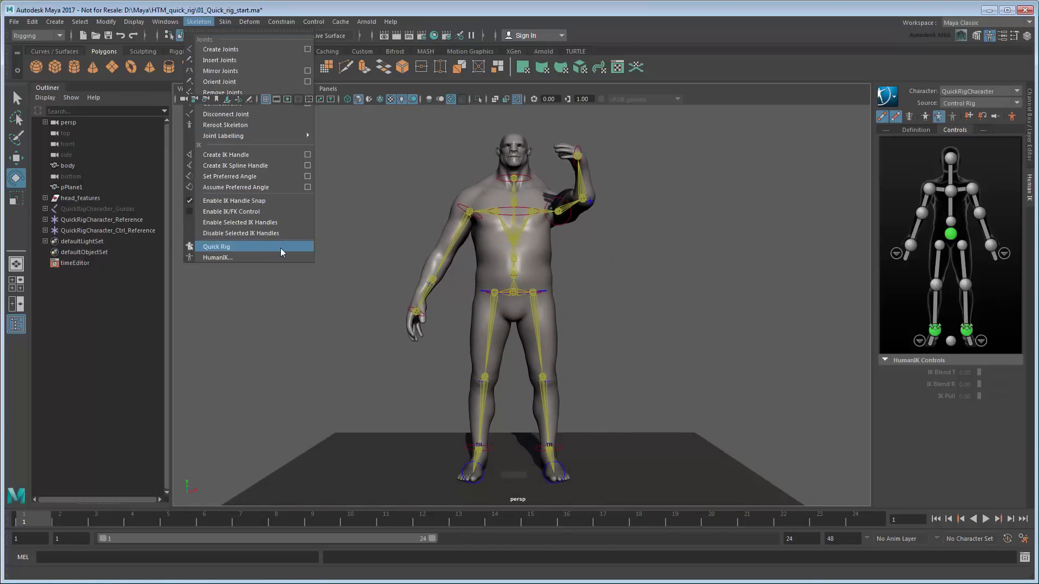
pyautogui.click(217, 247)
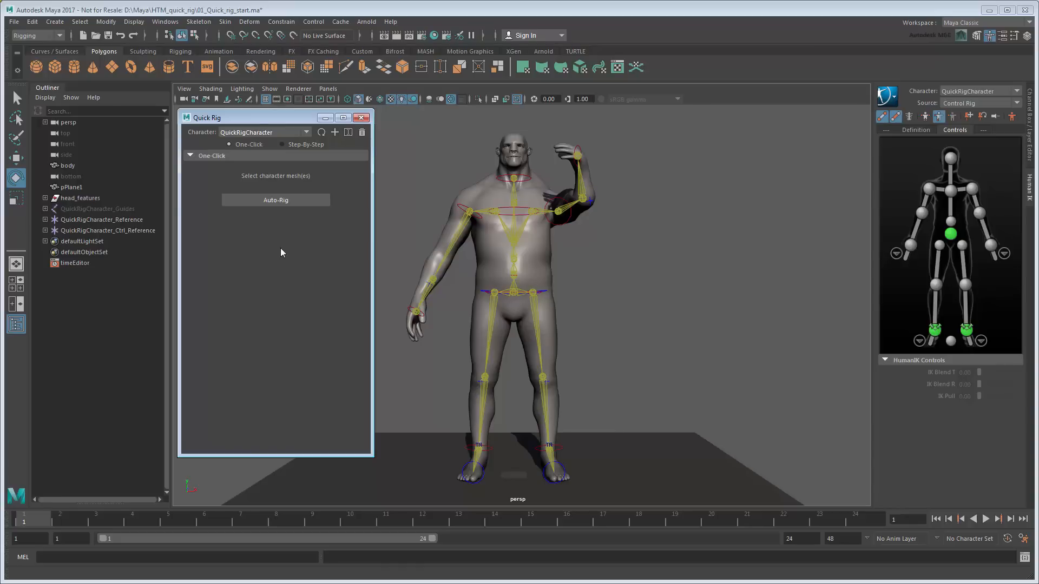
pyautogui.click(362, 132)
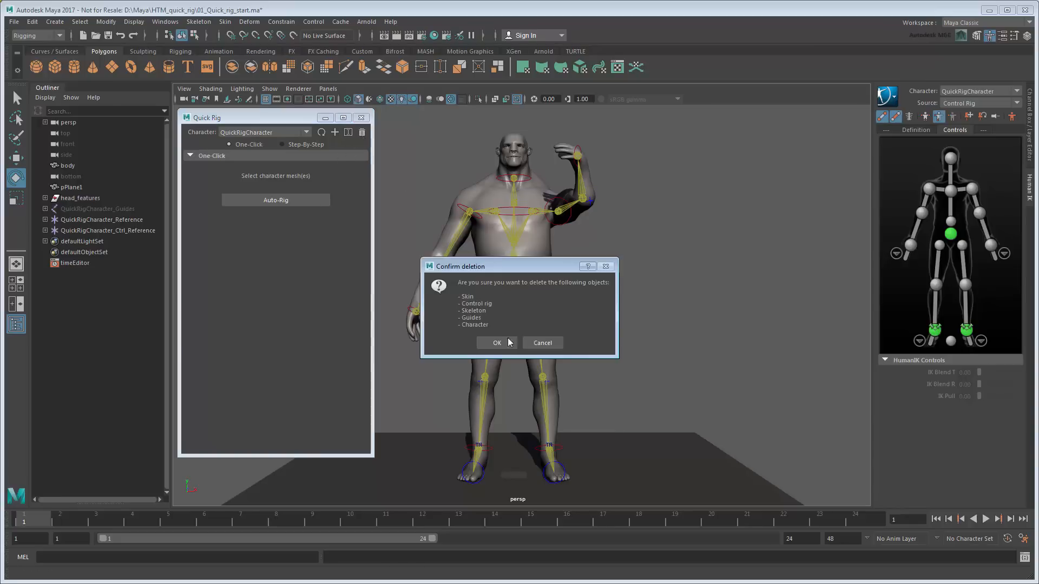
pyautogui.click(496, 343)
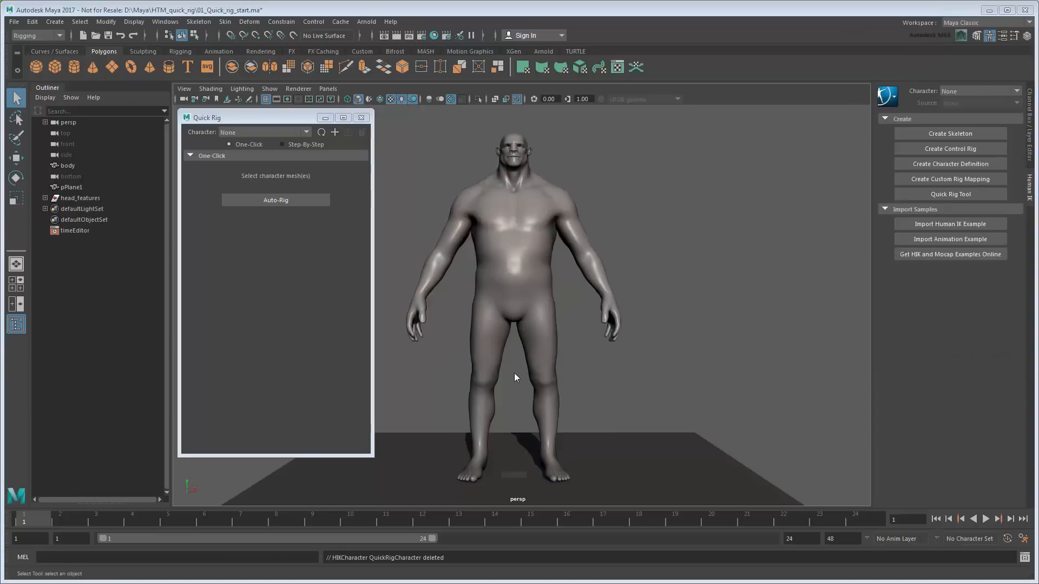
pyautogui.click(335, 132)
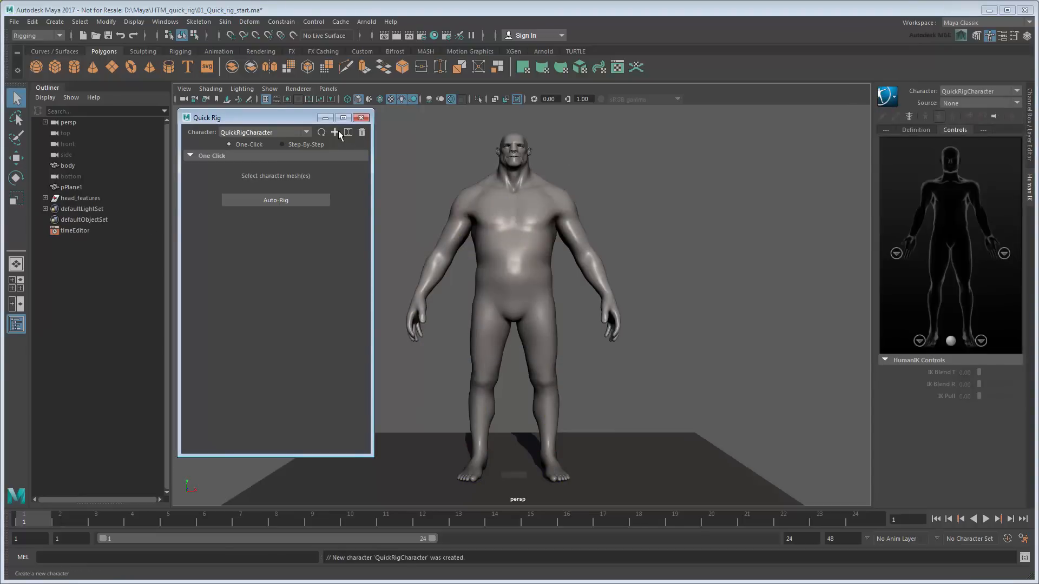
# Step: In Step-By-Step mode, add the body mesh as geometry and generate placement guides on it
pyautogui.click(281, 144)
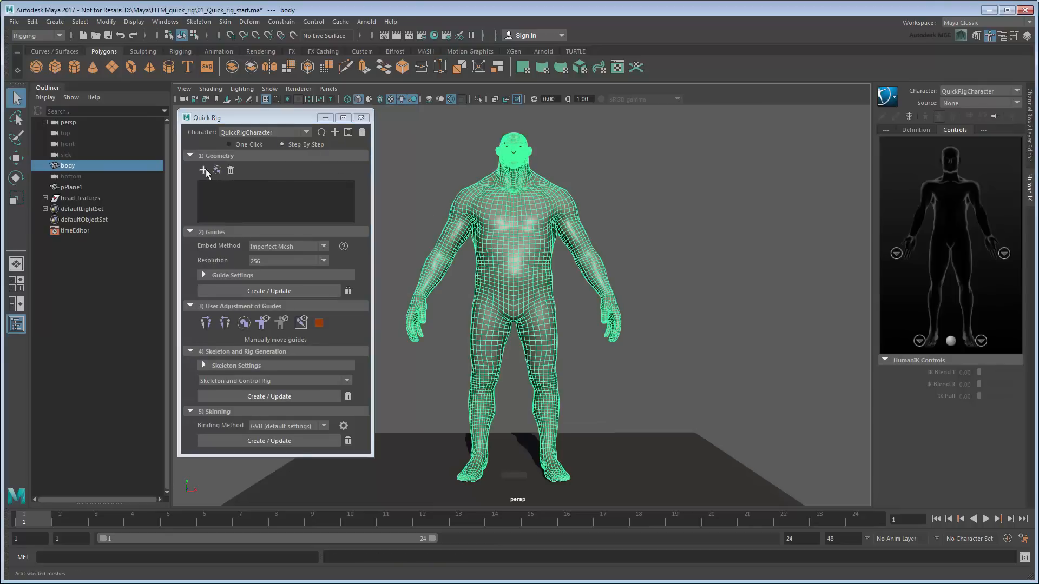
pyautogui.click(203, 170)
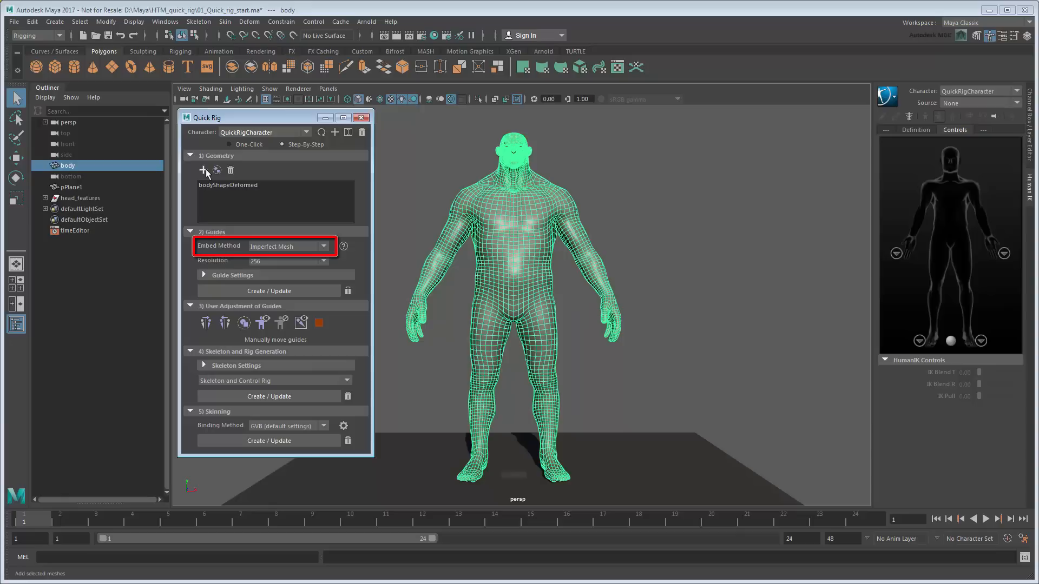
pyautogui.click(284, 260)
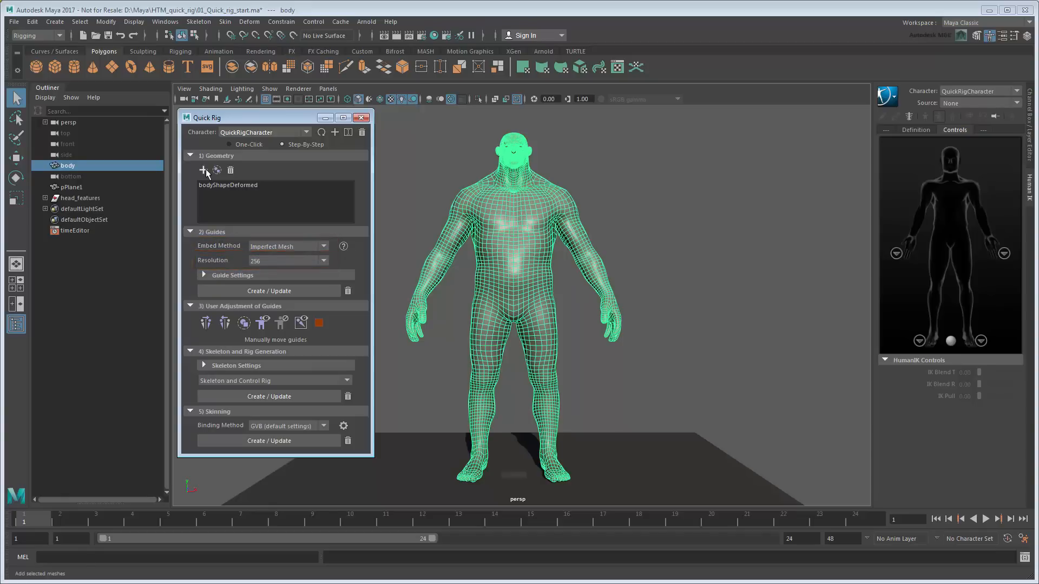
pyautogui.click(233, 275)
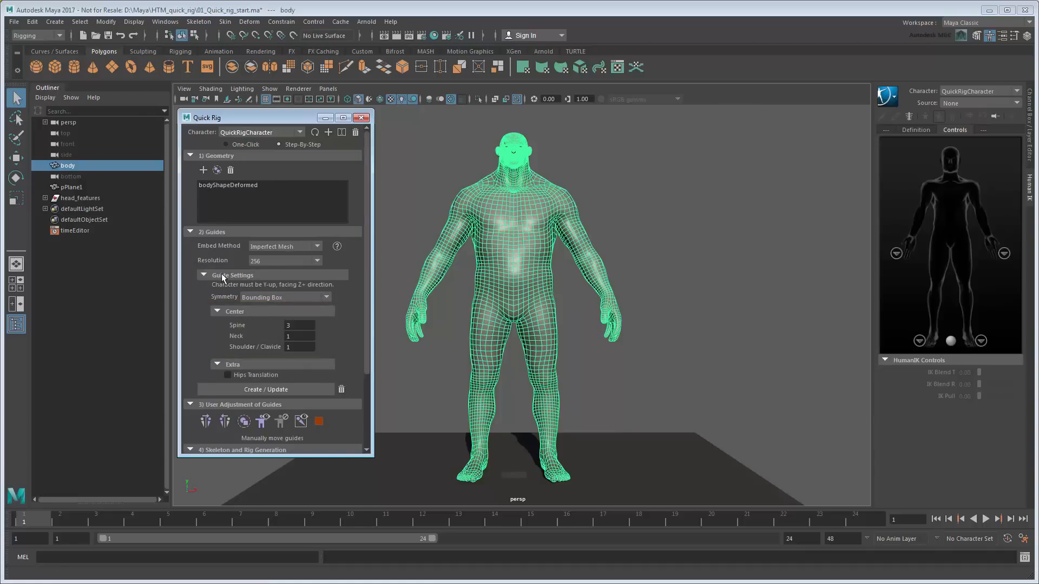
pyautogui.click(205, 275)
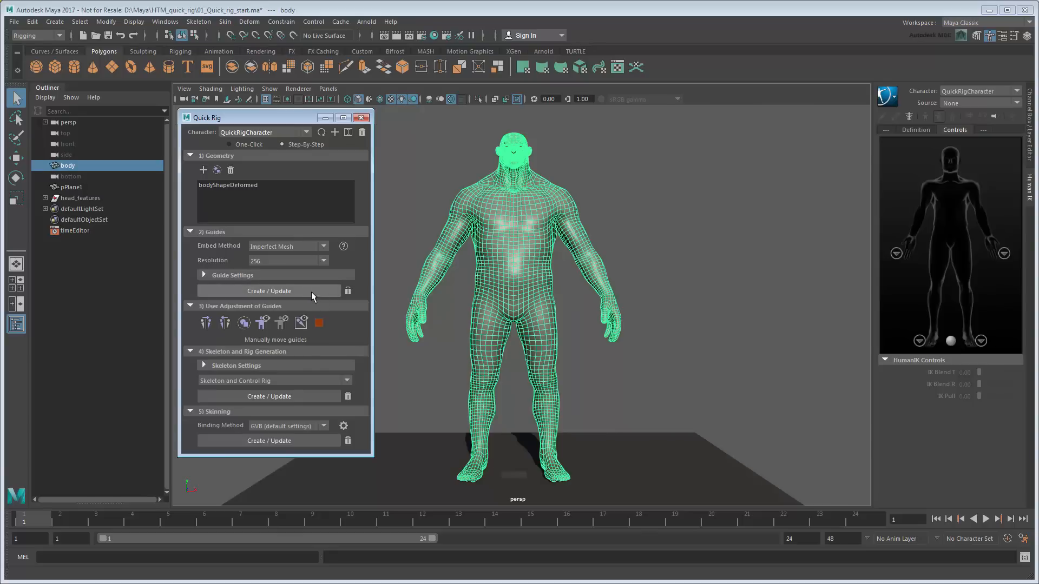
pyautogui.click(270, 292)
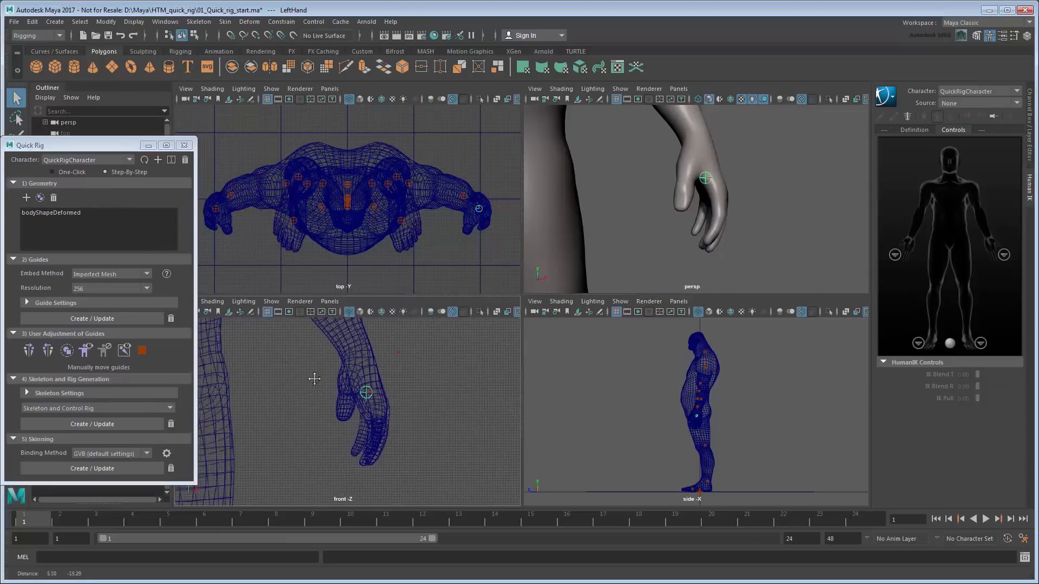
# Step: Move the wrist and shoulder guides into place and mirror the guides to the opposite side
pyautogui.click(367, 392)
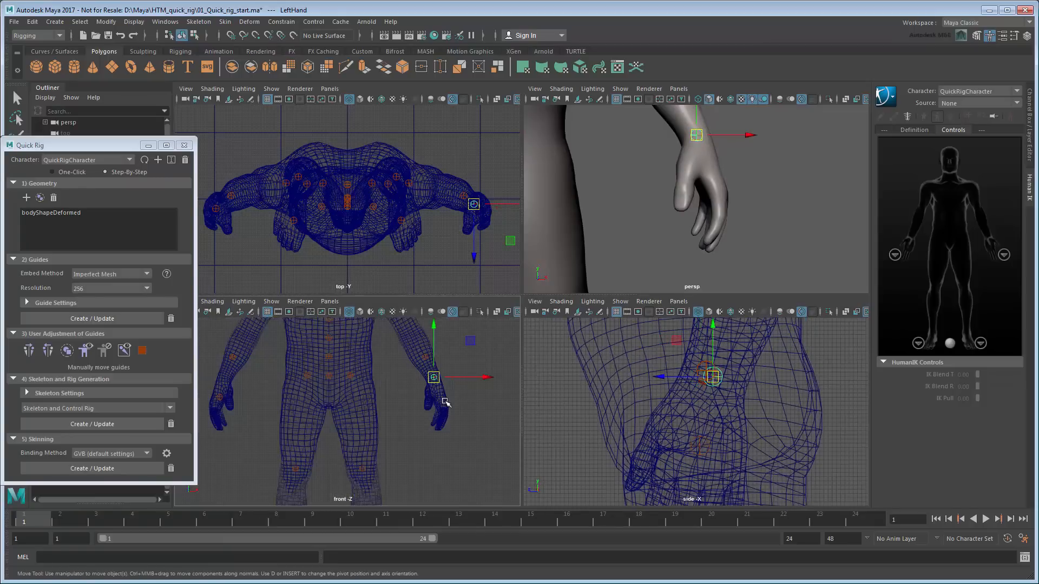
pyautogui.click(48, 349)
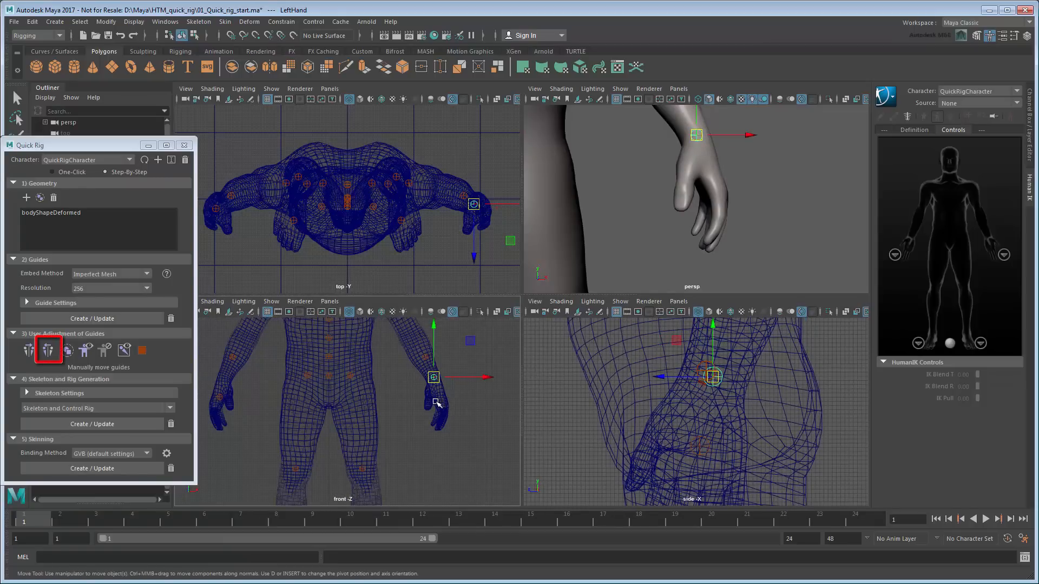
pyautogui.click(48, 350)
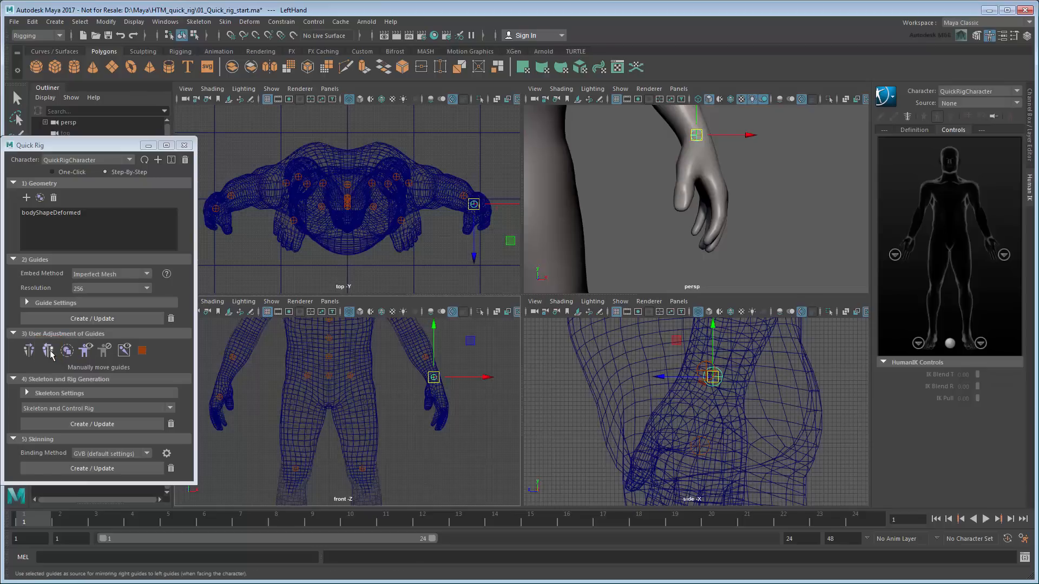
pyautogui.click(225, 375)
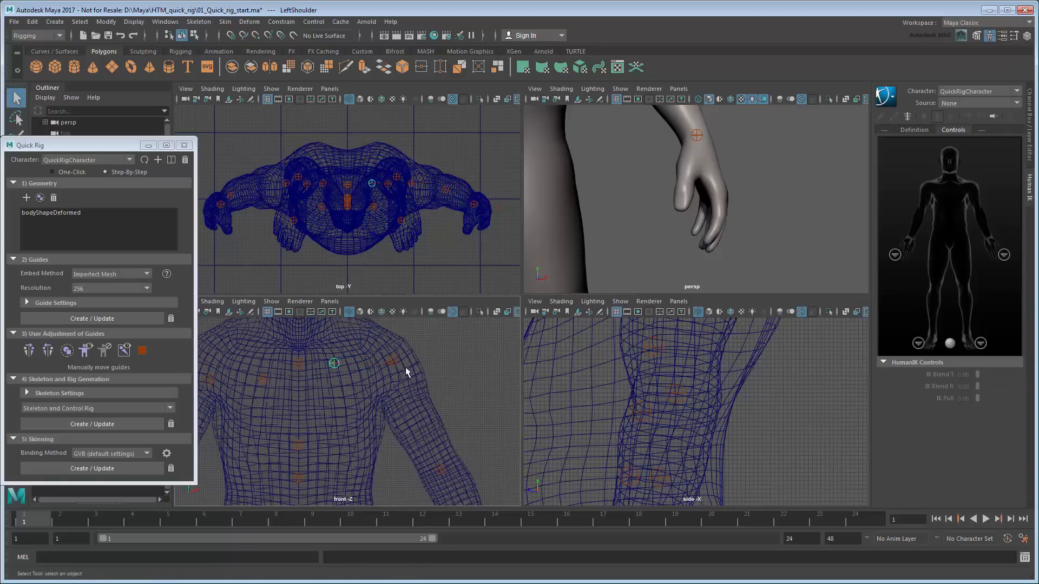
pyautogui.click(66, 350)
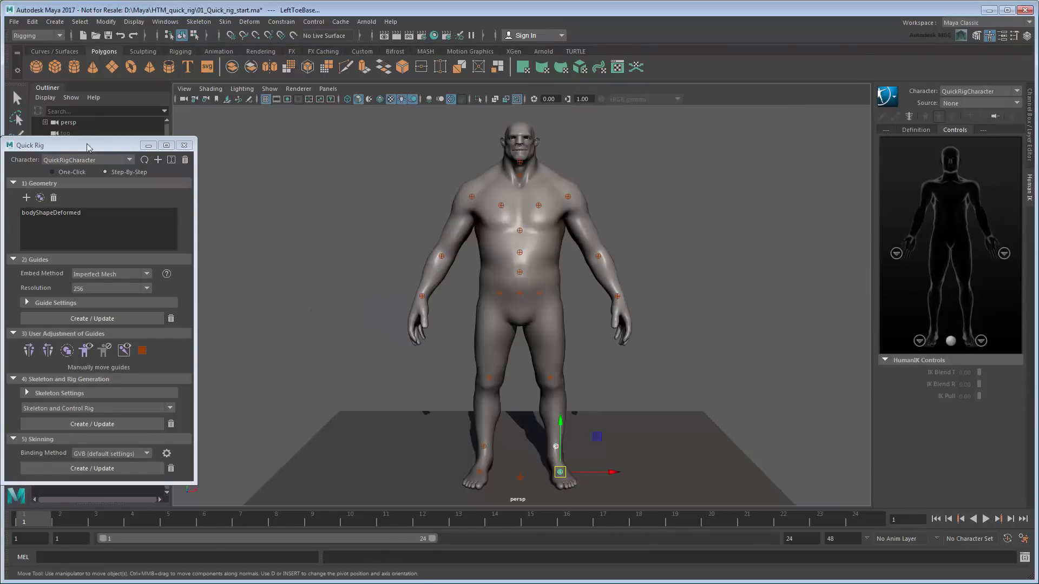
# Step: Generate the skeleton and control rig from the guides with T-Stance Correction on
pyautogui.moveTo(86, 146); pyautogui.dragTo(257, 117)
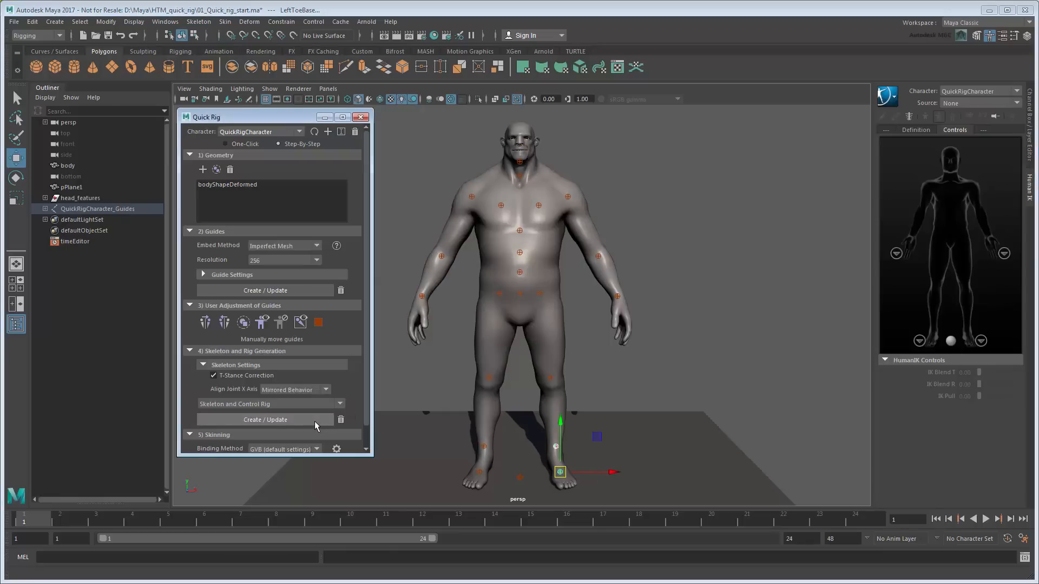
pyautogui.click(265, 420)
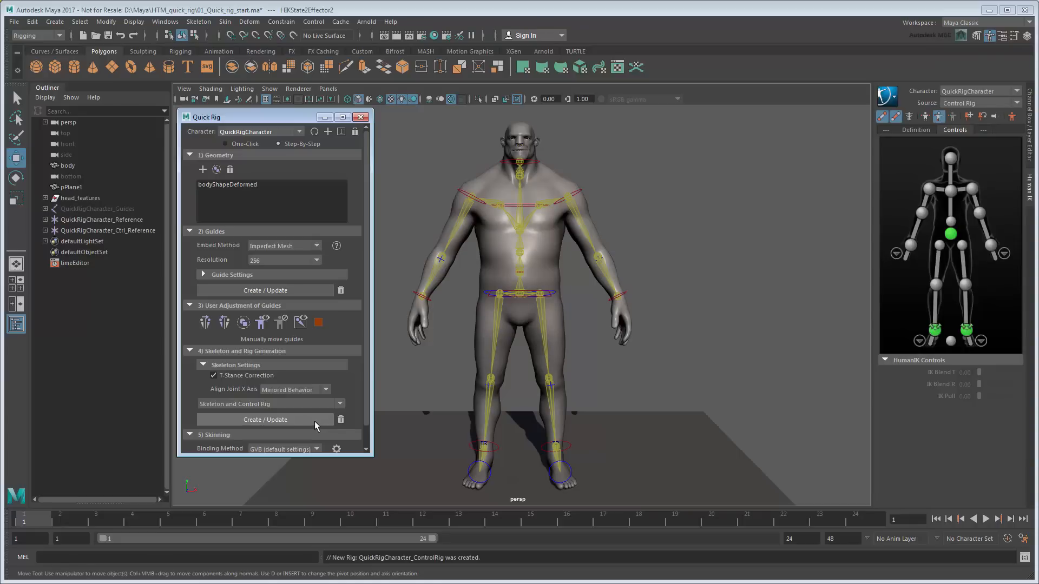
# Step: Bind the body mesh to the skeleton with GVB skinning
pyautogui.scroll(-3)
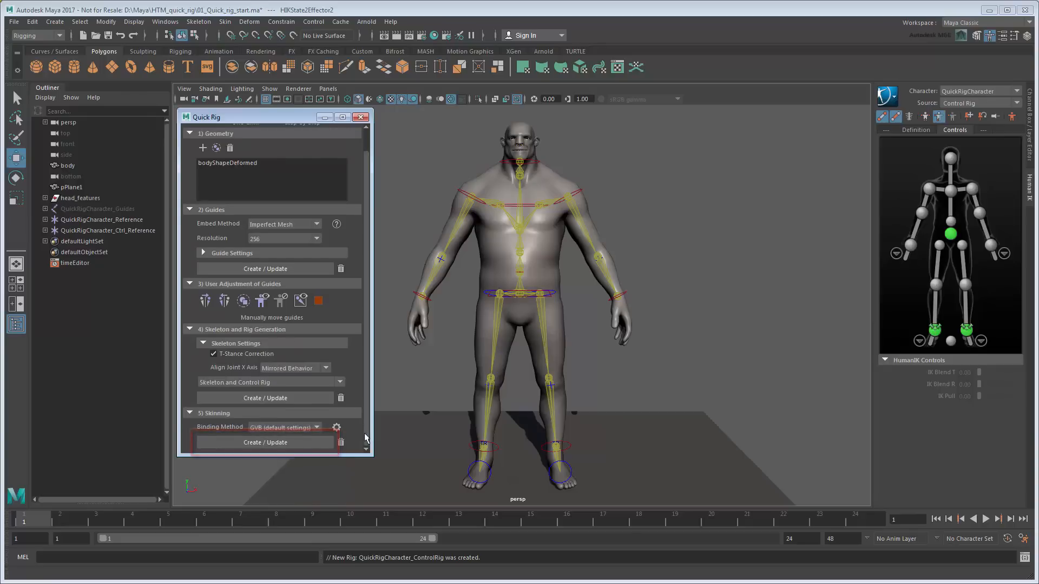
pyautogui.click(265, 443)
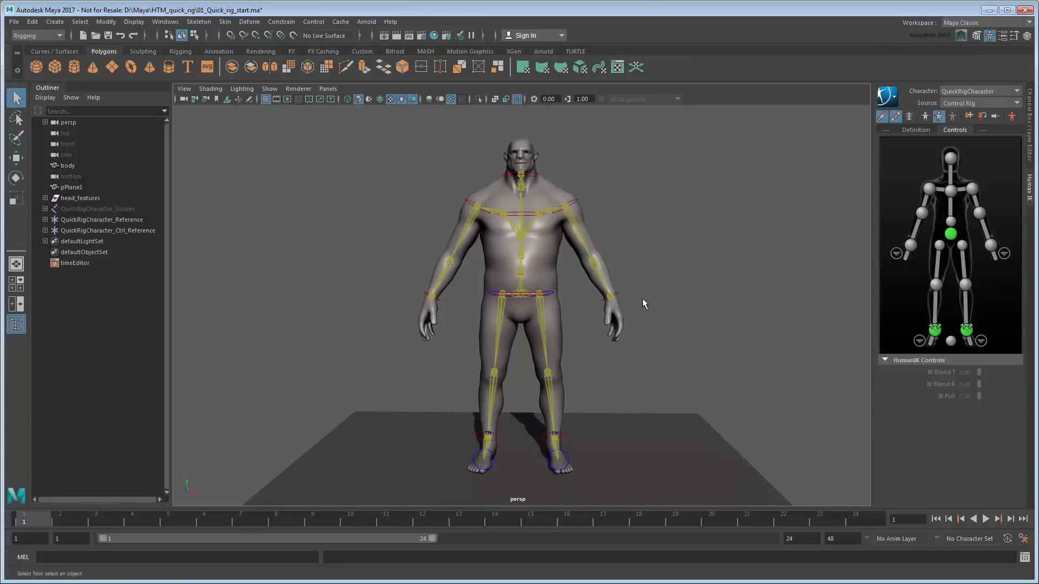
pyautogui.scroll(3)
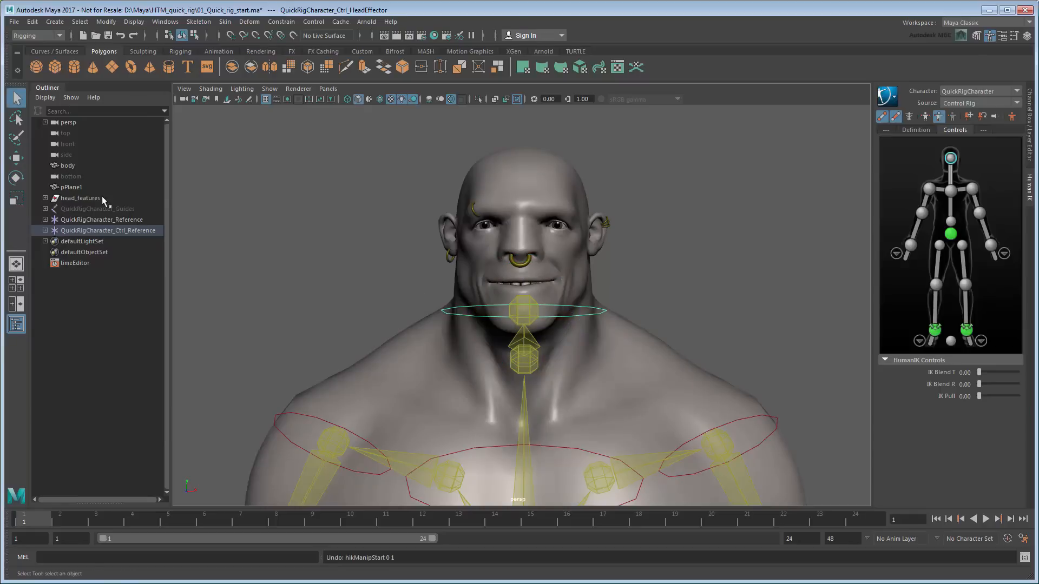
# Step: Reposition the head_features group's pivot onto the head joint at the top of the neck
pyautogui.click(80, 197)
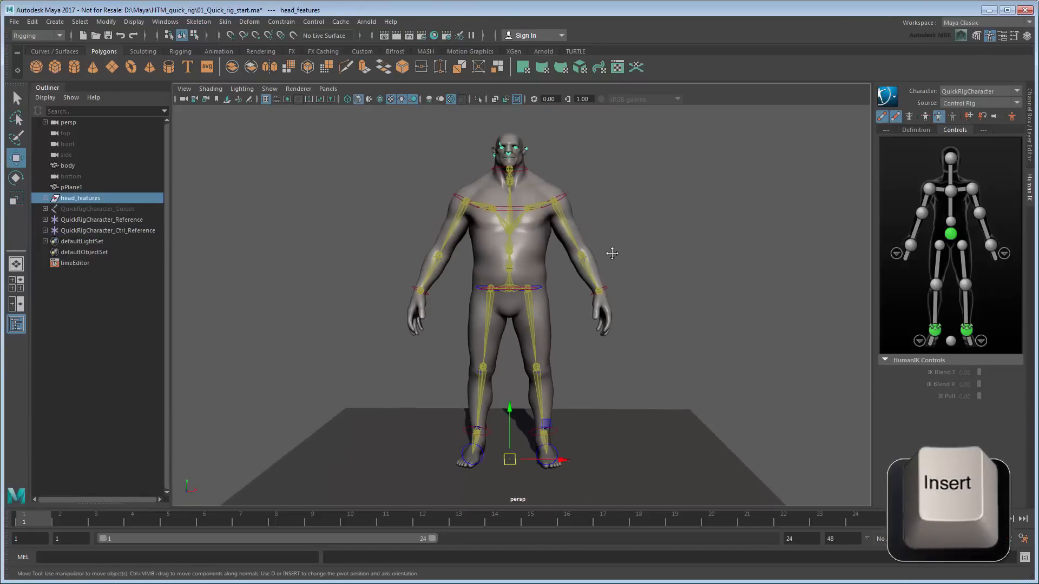
pyautogui.press('insert')
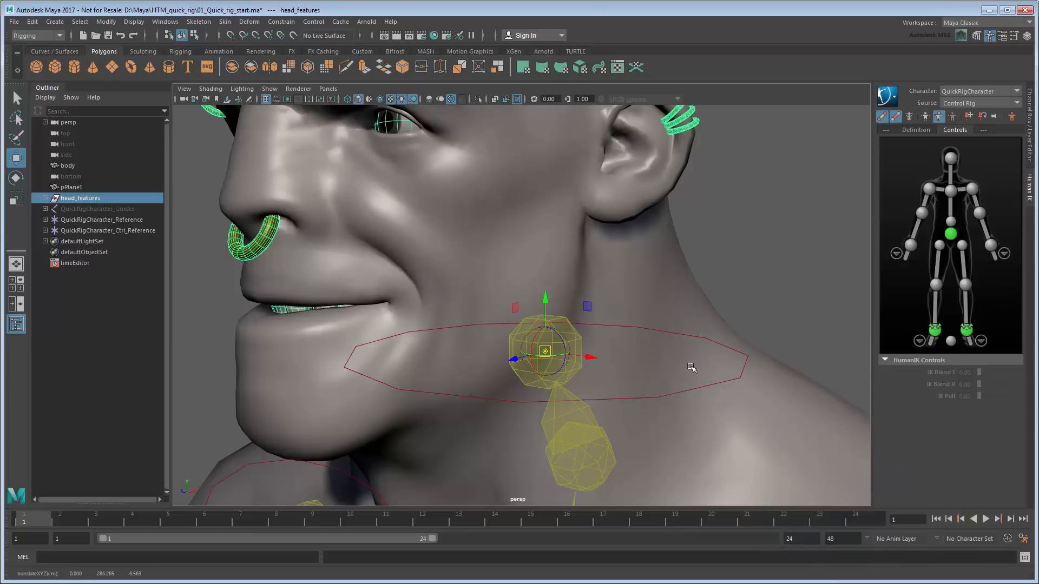
pyautogui.press('Insert')
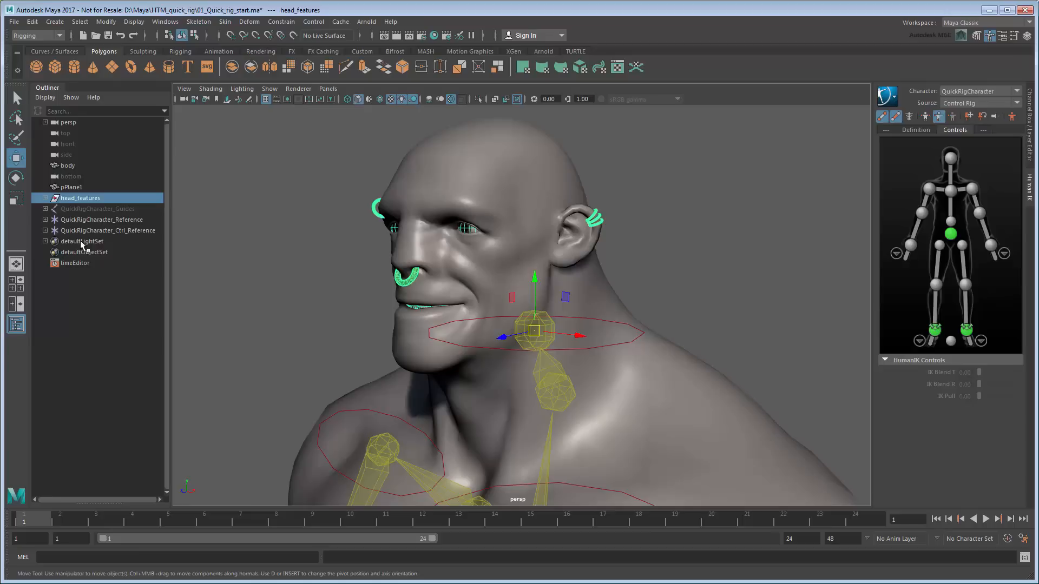
# Step: Parent-constrain head_features to the QuickRigCharacter_Head joint in the Reference hierarchy
pyautogui.click(46, 220)
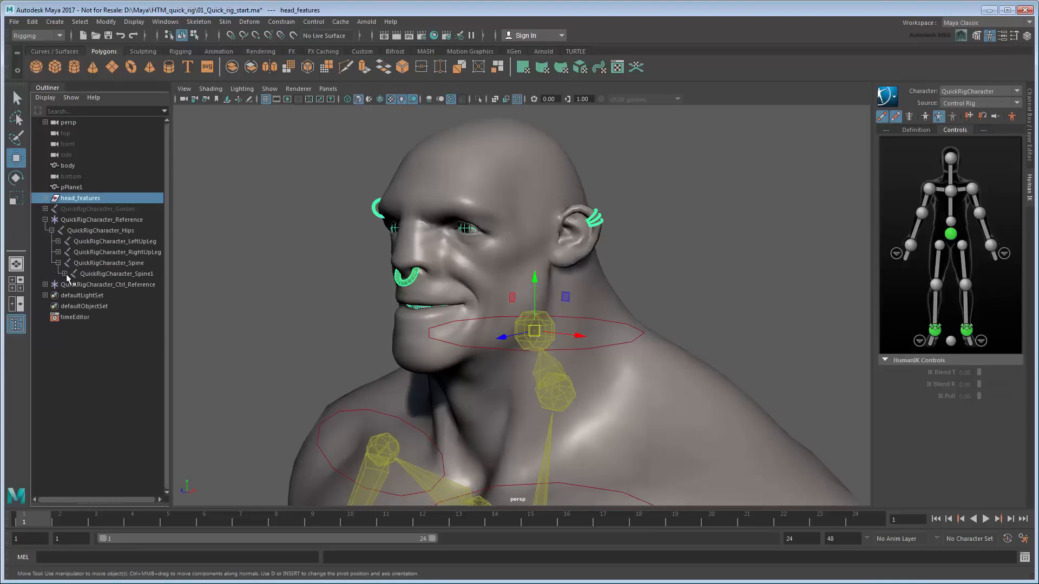
pyautogui.click(70, 274)
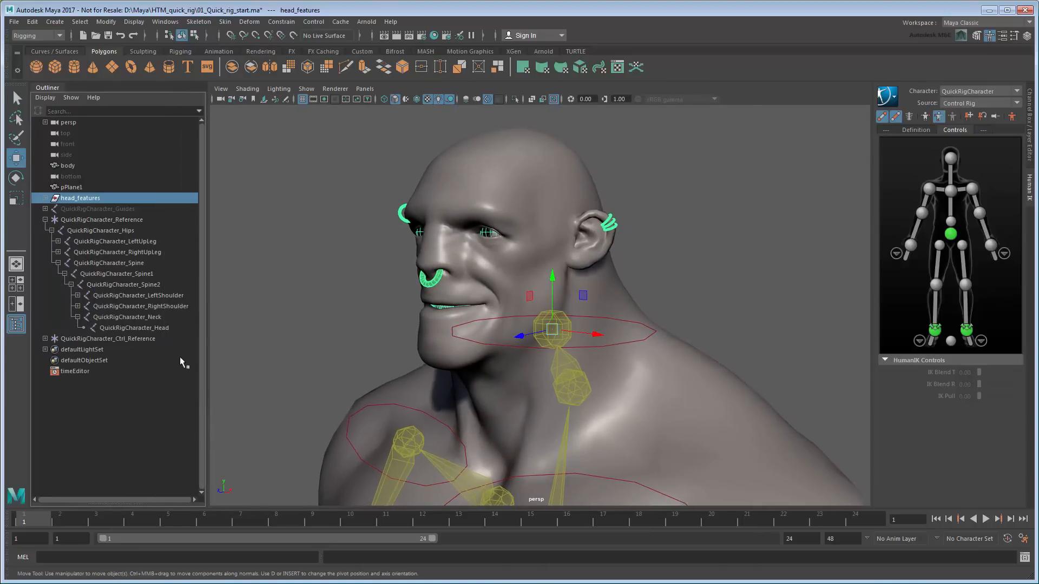
pyautogui.click(134, 327)
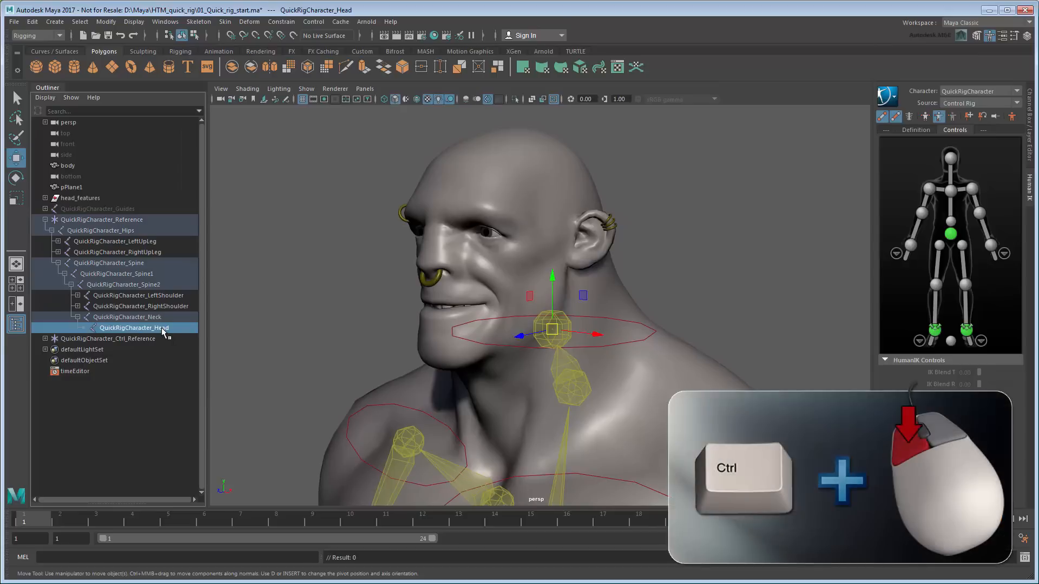
pyautogui.click(81, 197)
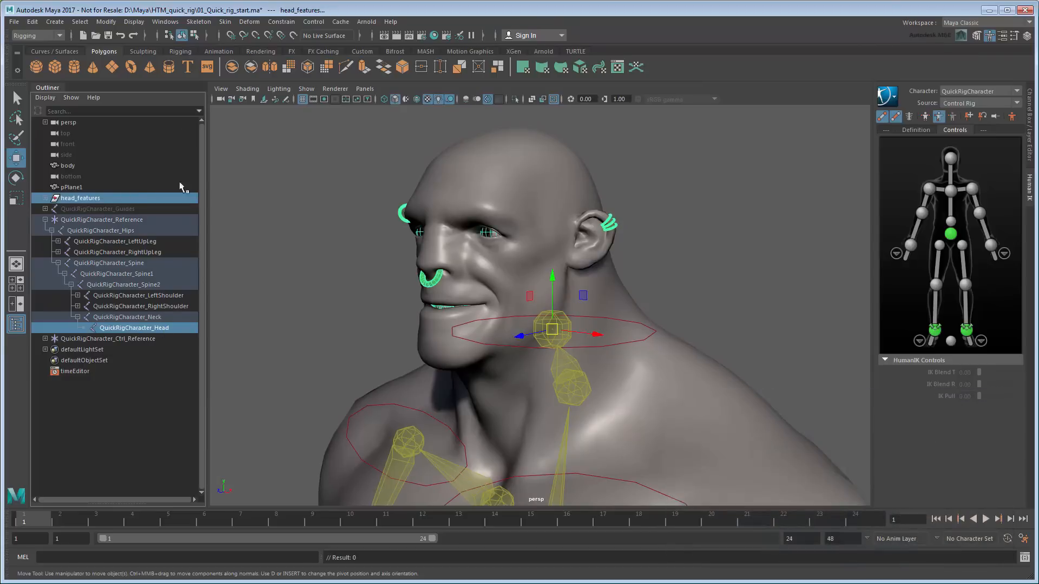
pyautogui.click(281, 21)
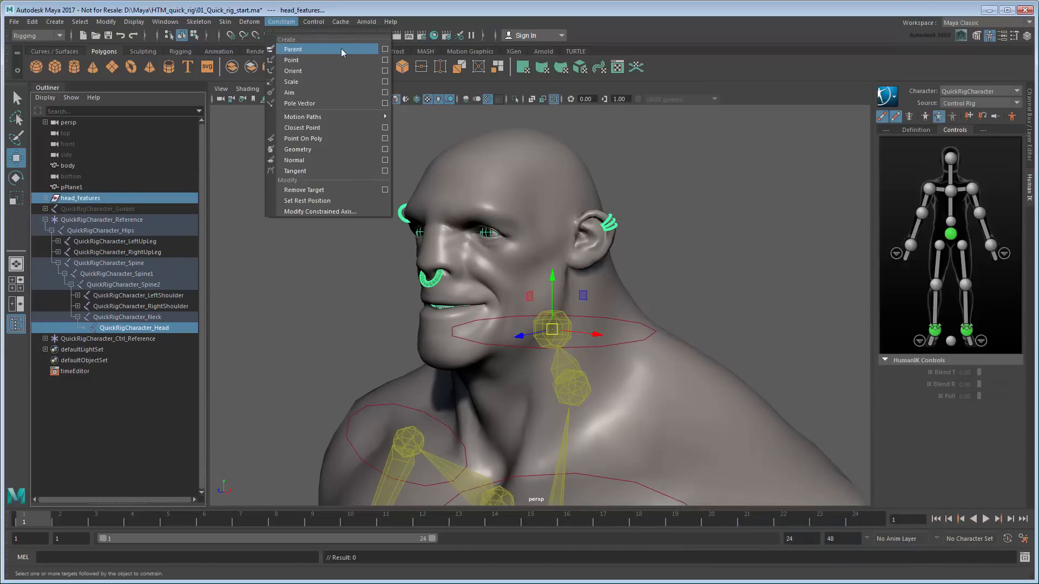
pyautogui.click(293, 48)
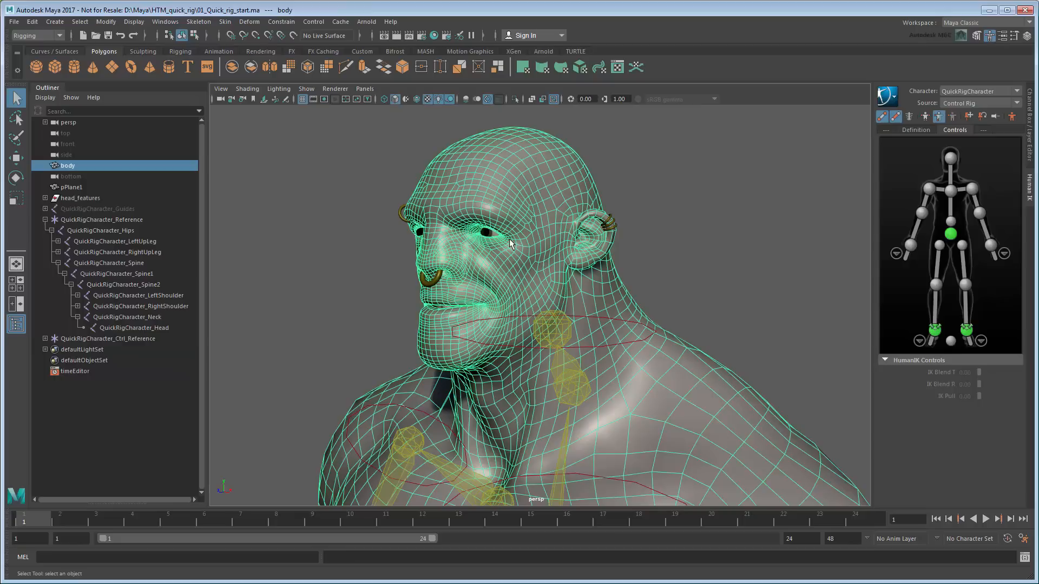
# Step: Start Paint Skin Weights with its settings on the body mesh, listing joint influences
pyautogui.click(226, 22)
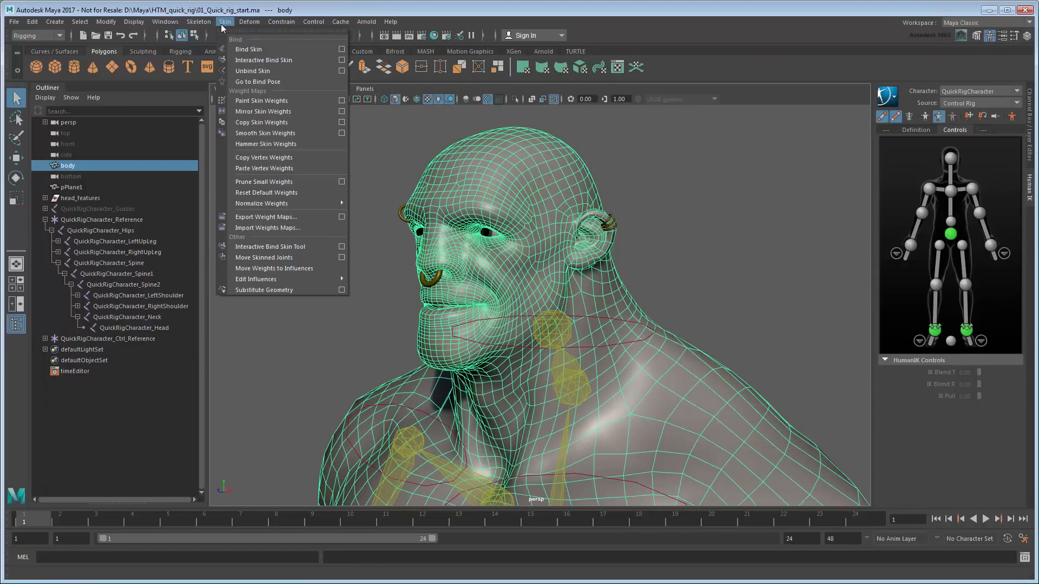
pyautogui.moveTo(279, 99)
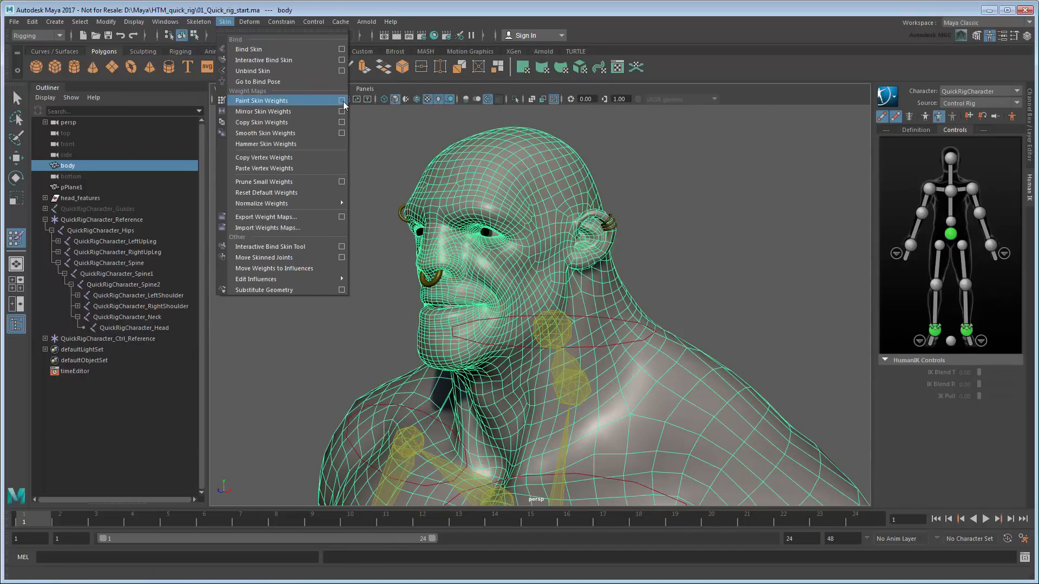
pyautogui.click(262, 100)
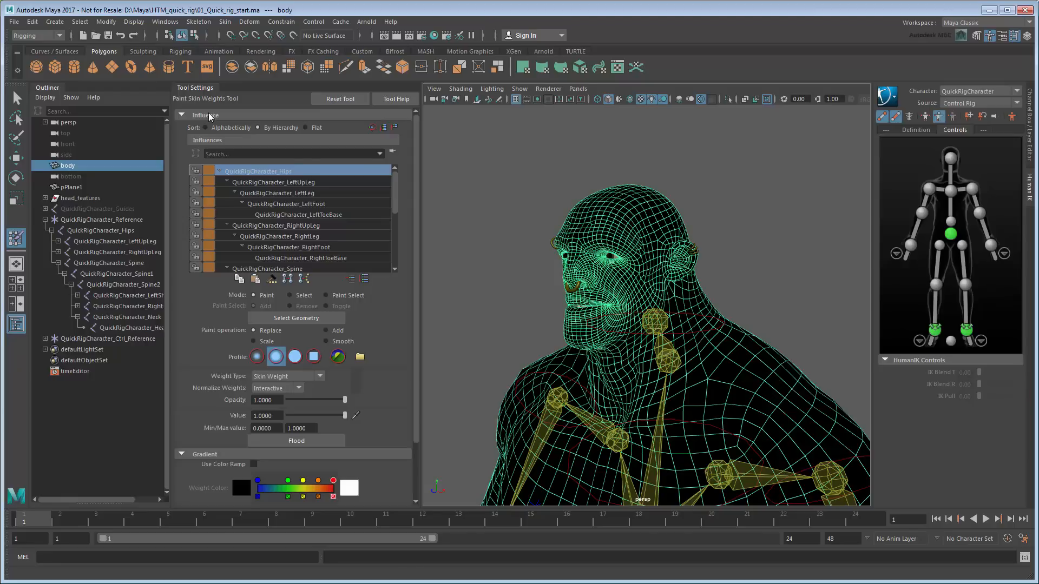
# Step: Choose QuickRigCharacter_Head as the paint influence and hide the head_features group
pyautogui.scroll(-3)
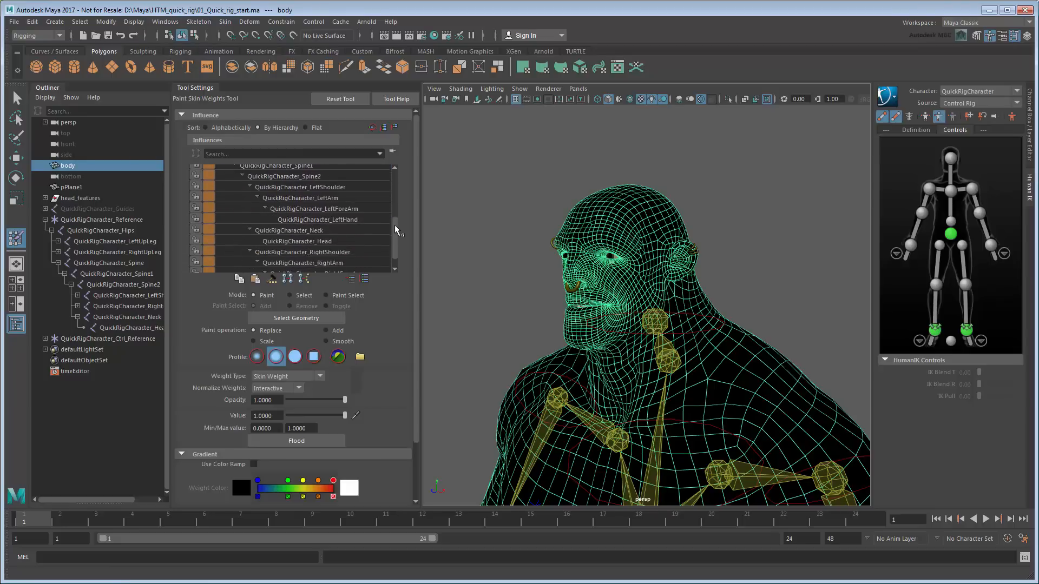
pyautogui.click(297, 225)
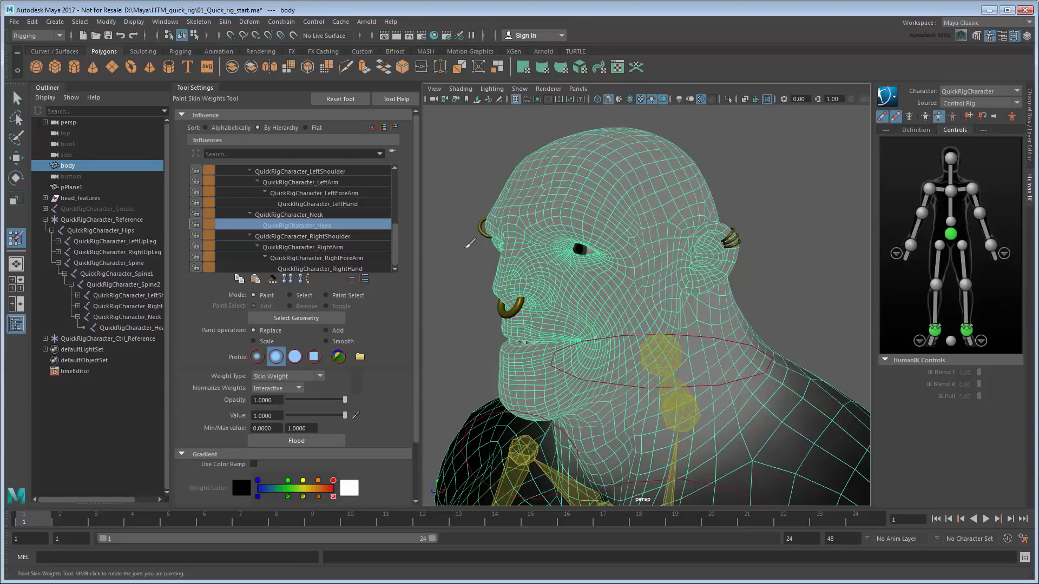
pyautogui.moveTo(465, 241)
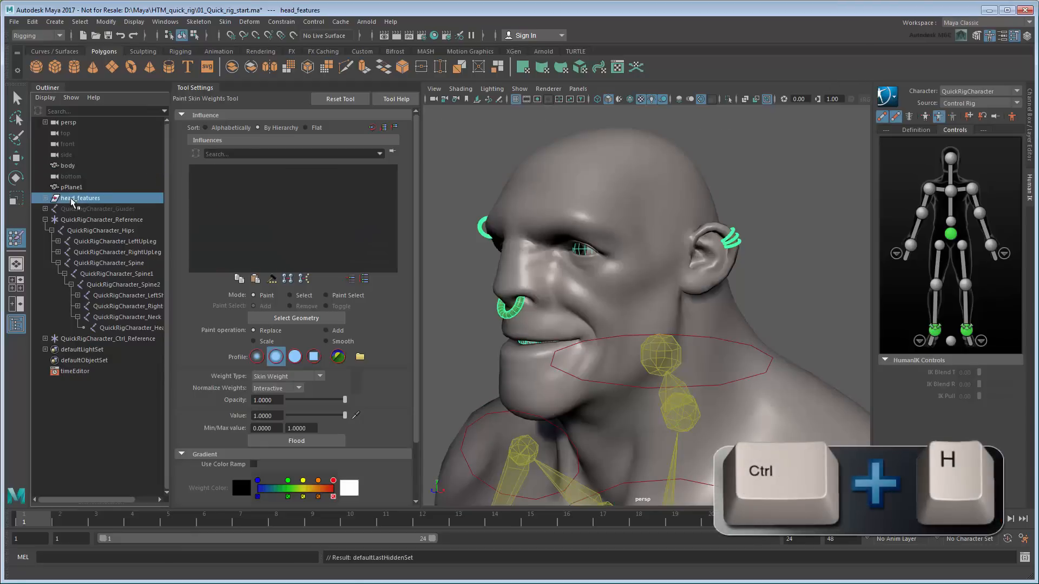
pyautogui.click(68, 164)
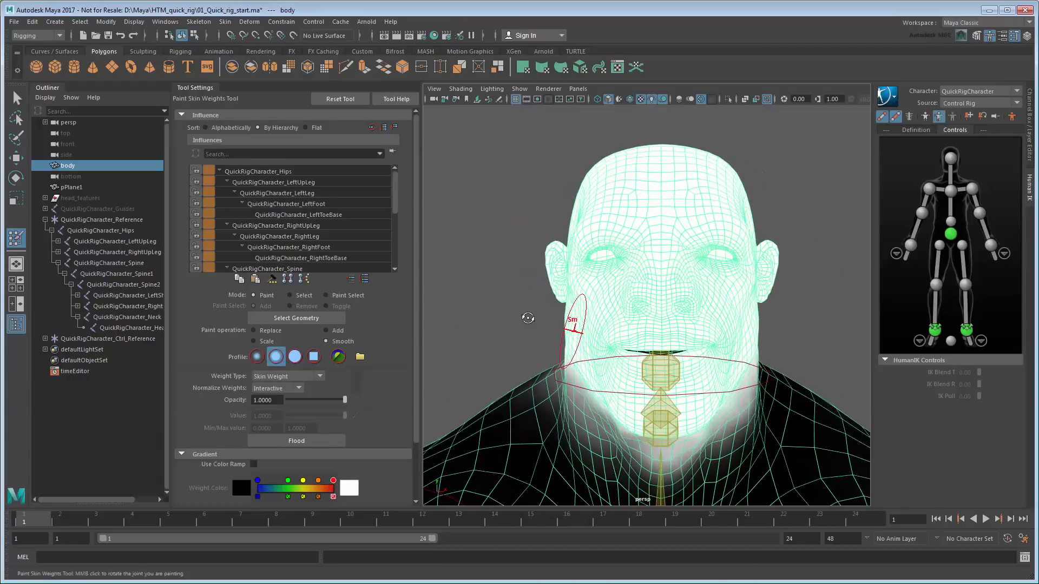
pyautogui.press('shift+h')
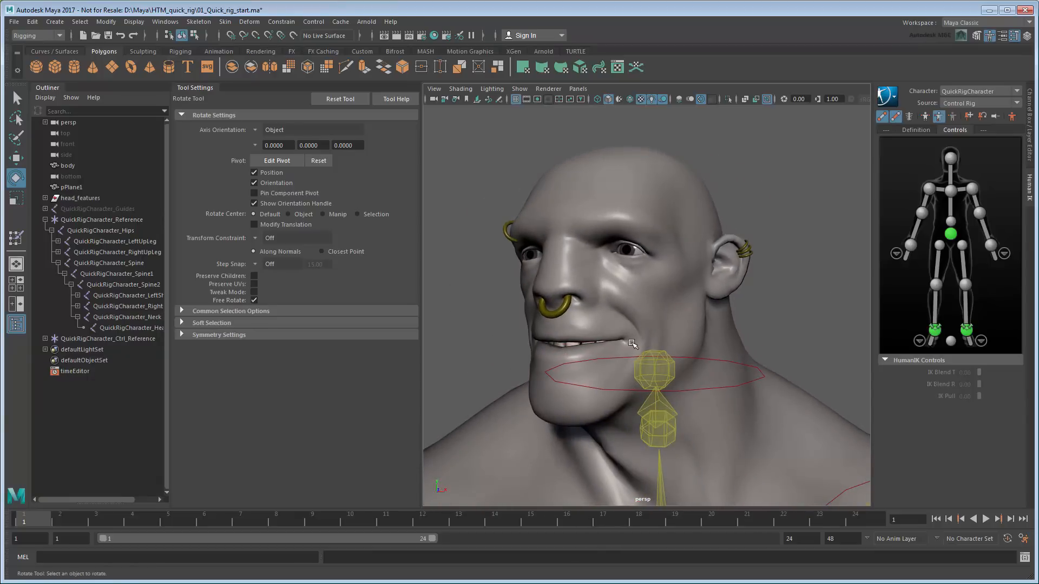
# Step: Lock QuickRigCharacter_Head's painted weights in the Influences list
pyautogui.click(67, 164)
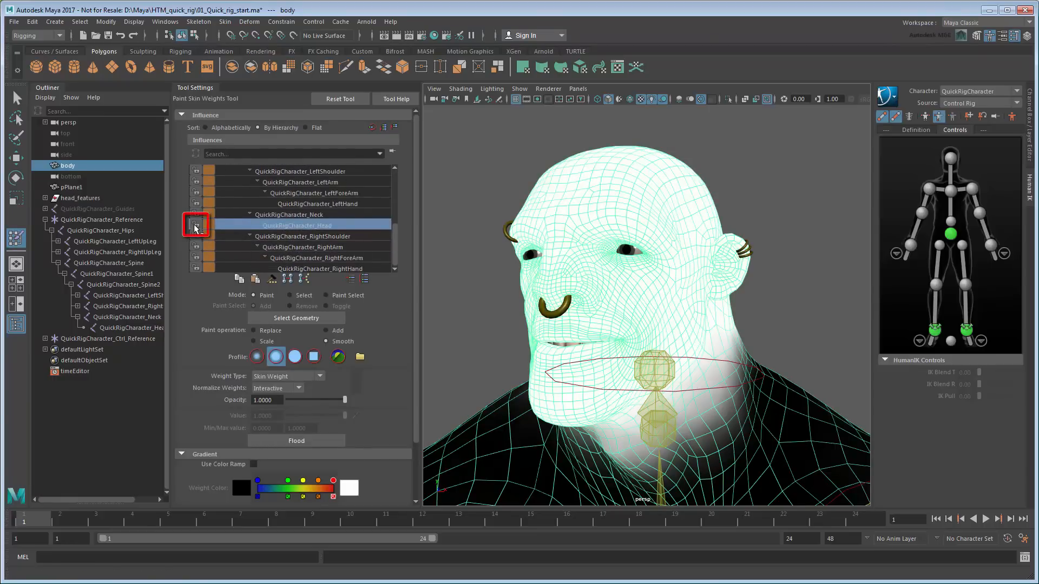
pyautogui.click(196, 225)
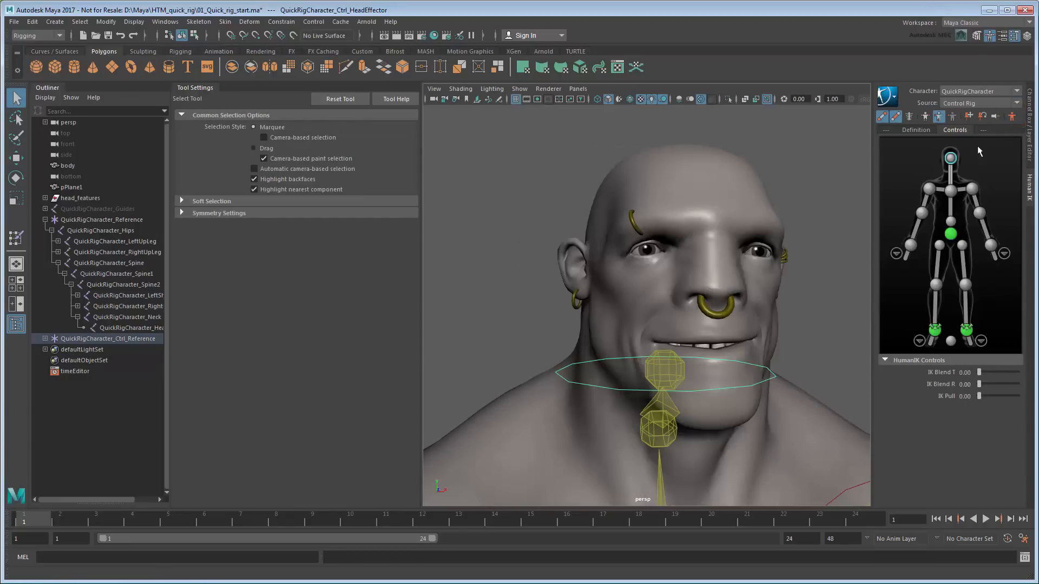
pyautogui.scroll(-3)
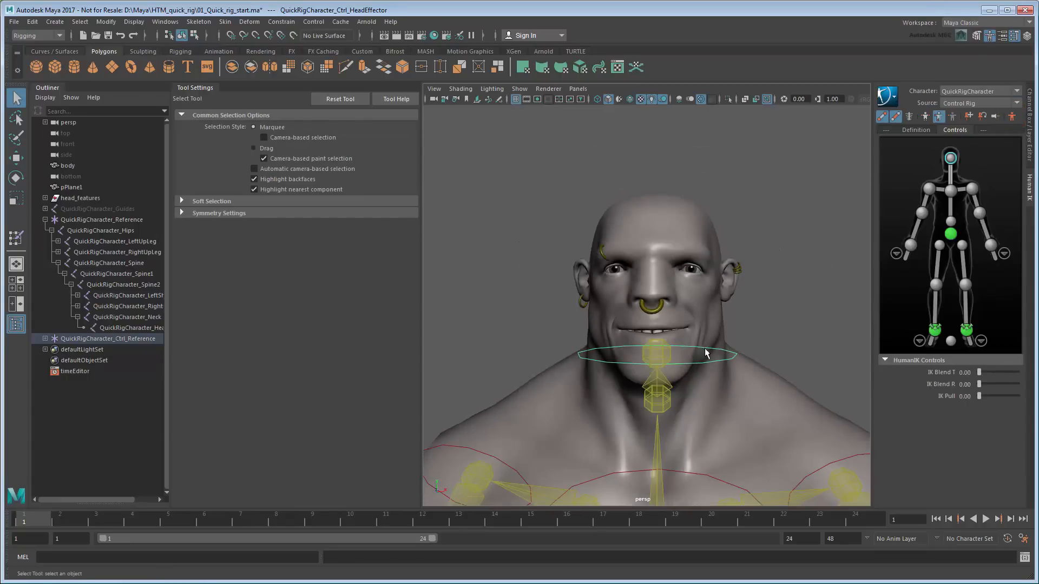
pyautogui.moveTo(778, 310)
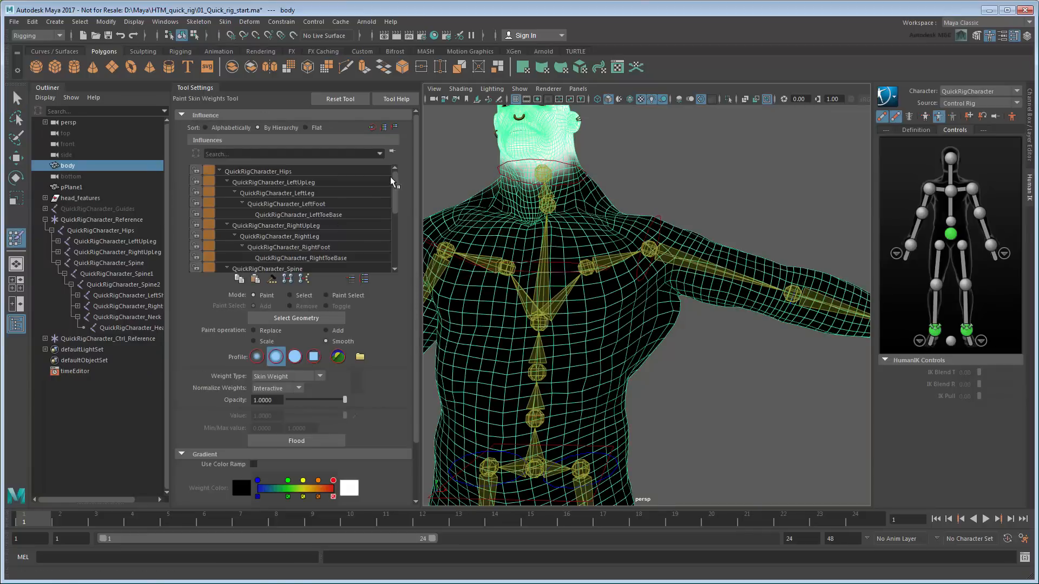
# Step: Paint QuickRigCharacter_Neck weights with Replace, then smooth their edges into the shoulders
pyautogui.click(285, 208)
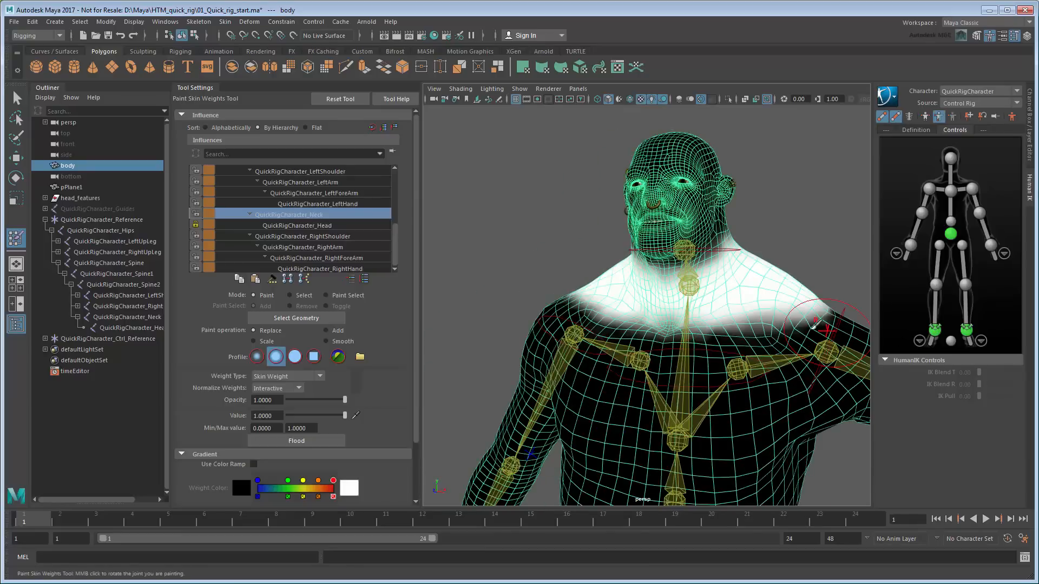
pyautogui.click(328, 341)
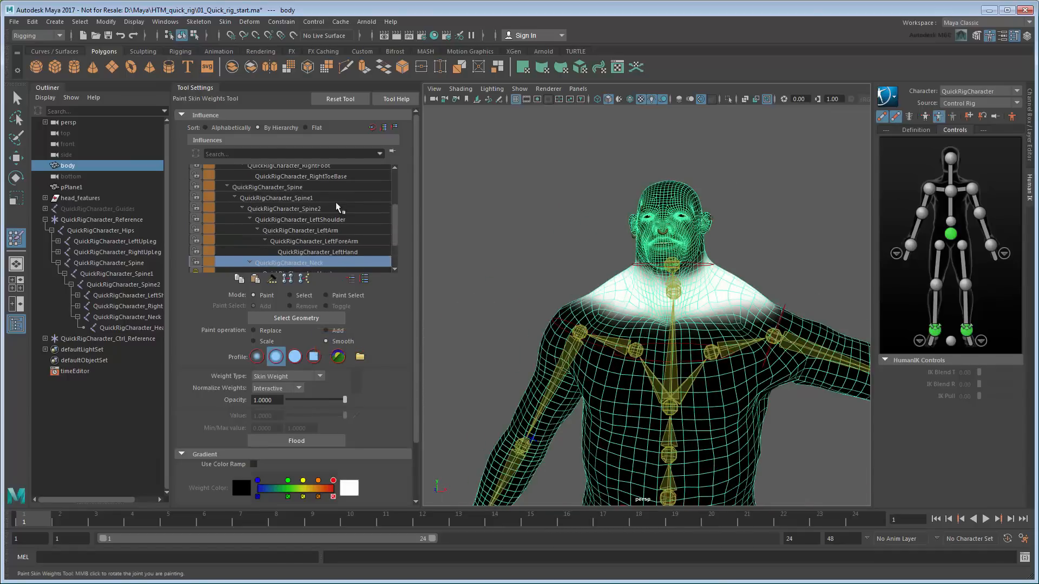
pyautogui.click(284, 208)
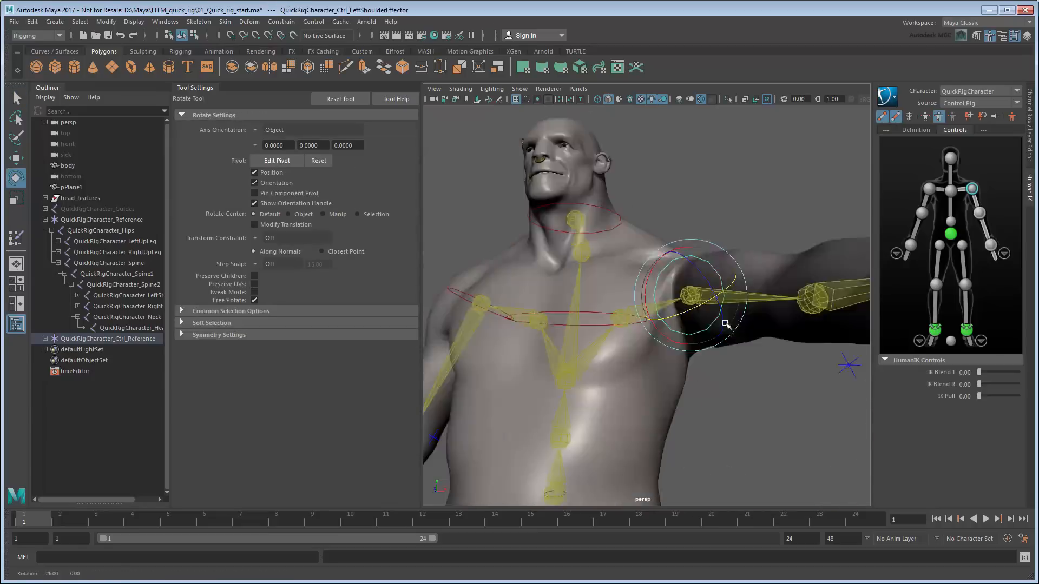
# Step: Smooth Spine2 weights over the chest and armpit of the body mesh
pyautogui.click(66, 165)
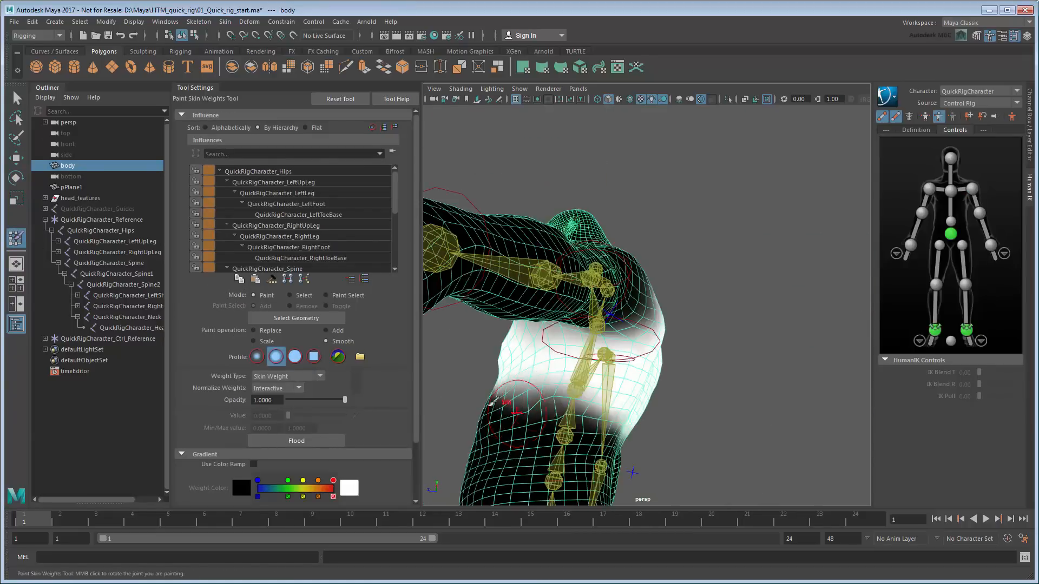
pyautogui.click(285, 211)
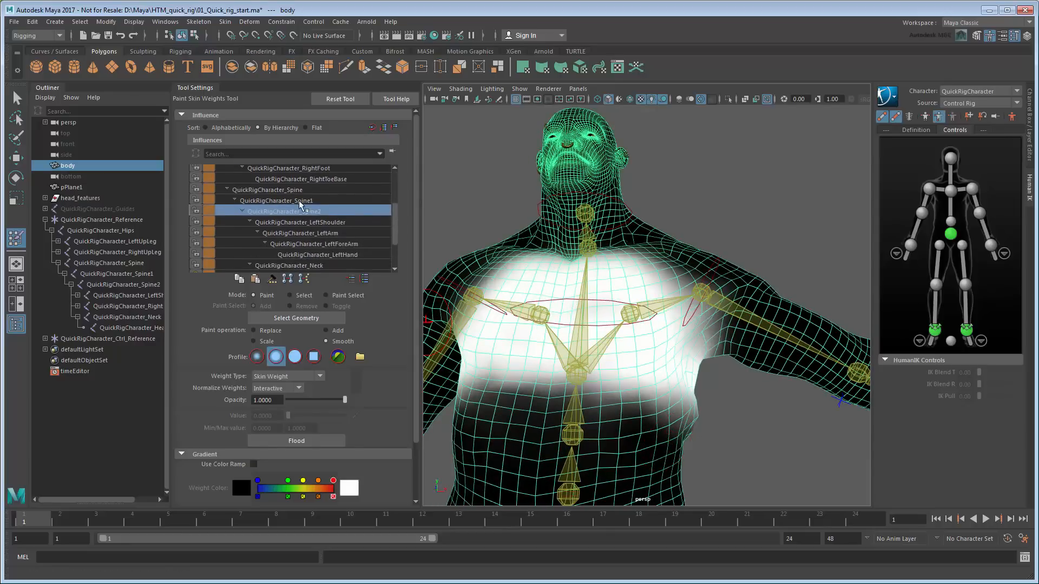
pyautogui.click(279, 200)
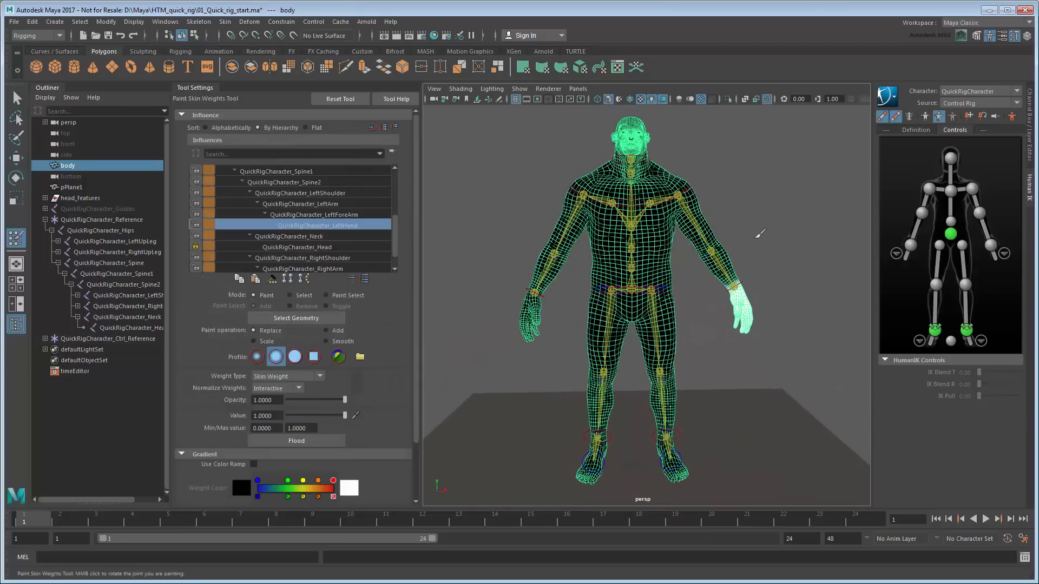
# Step: Leave weight painting and open the Skin menu for Mirror Skin Weights
pyautogui.click(16, 98)
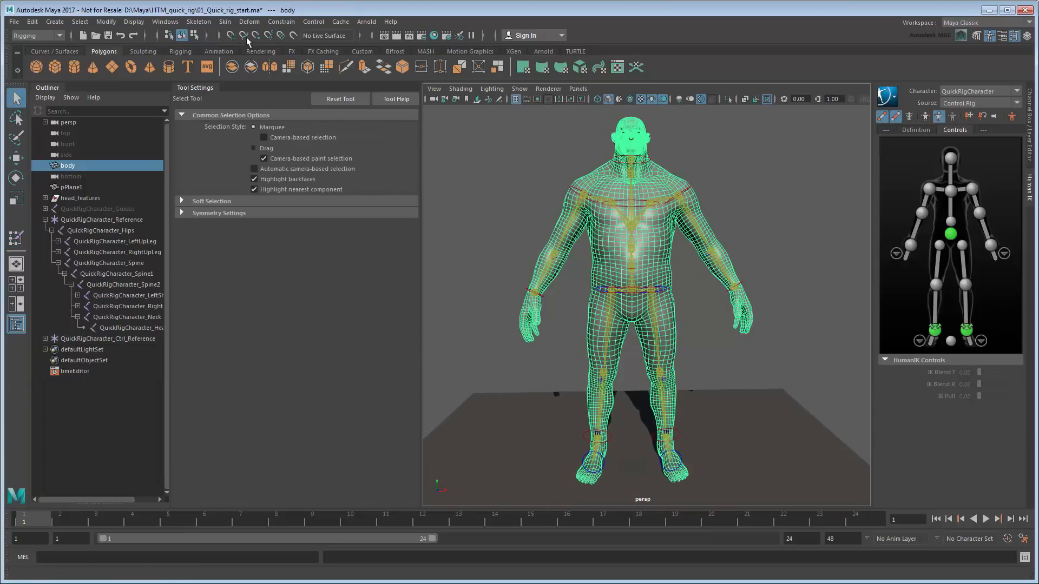
pyautogui.click(225, 22)
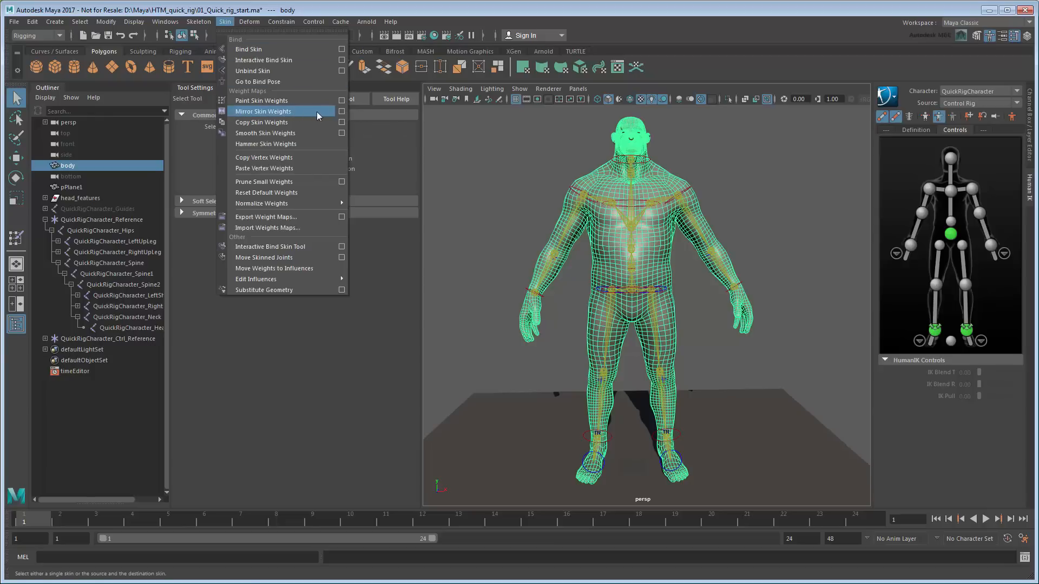